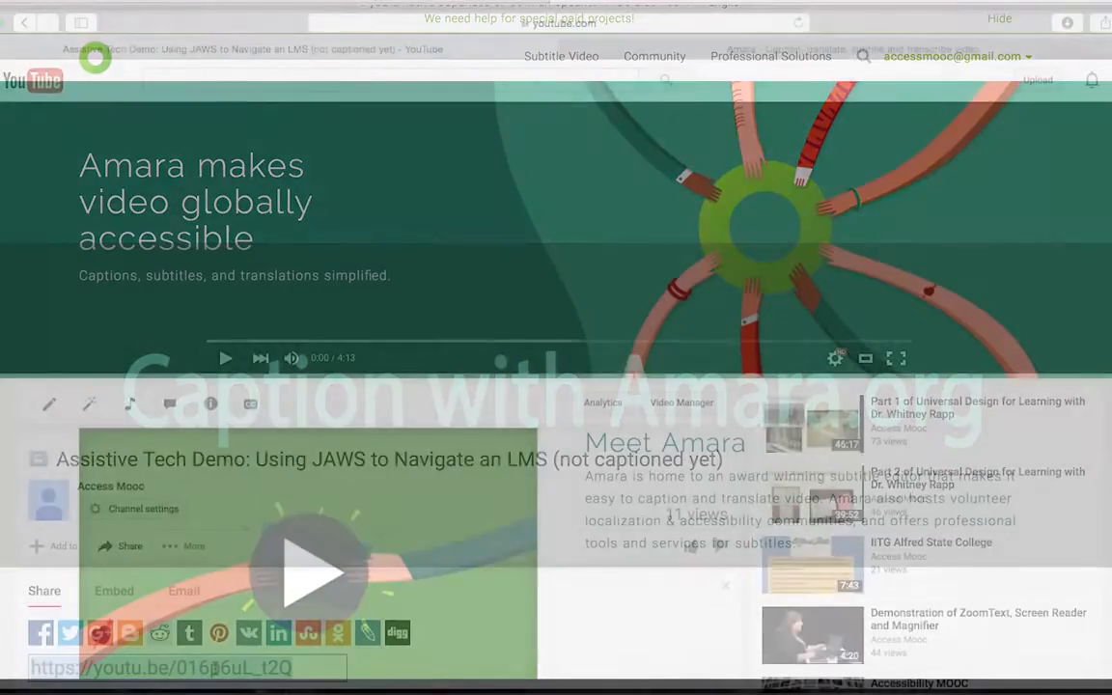
Copy the uncaptioned JAWS demo video's youtu.be share link from YouTube
right_click(183, 667)
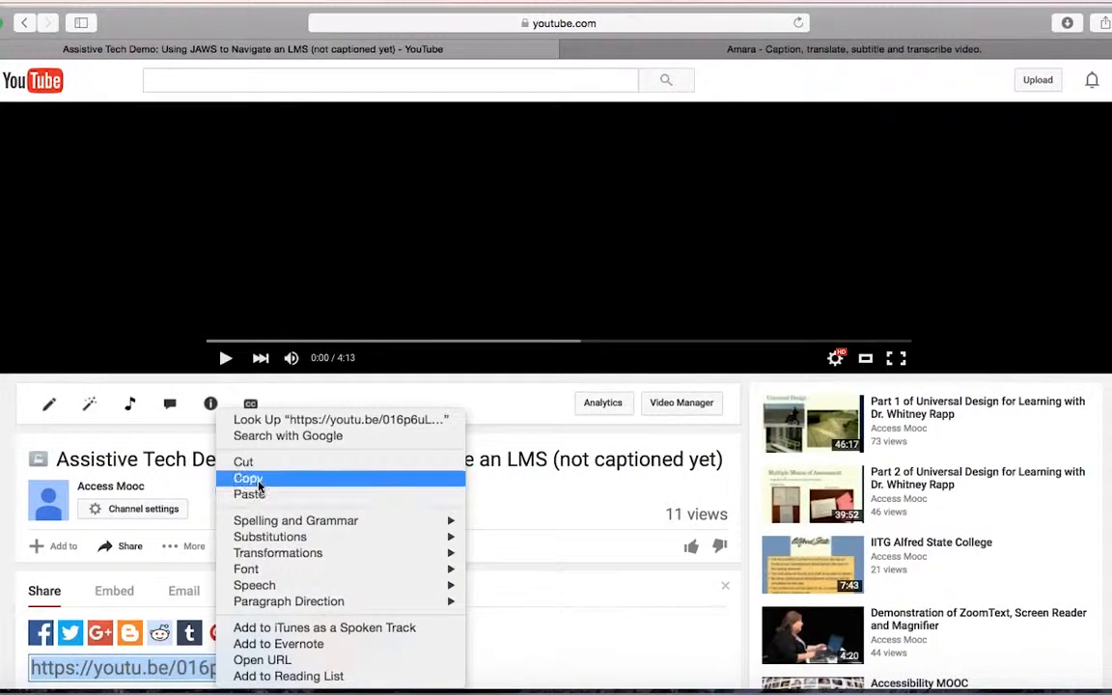
click(247, 478)
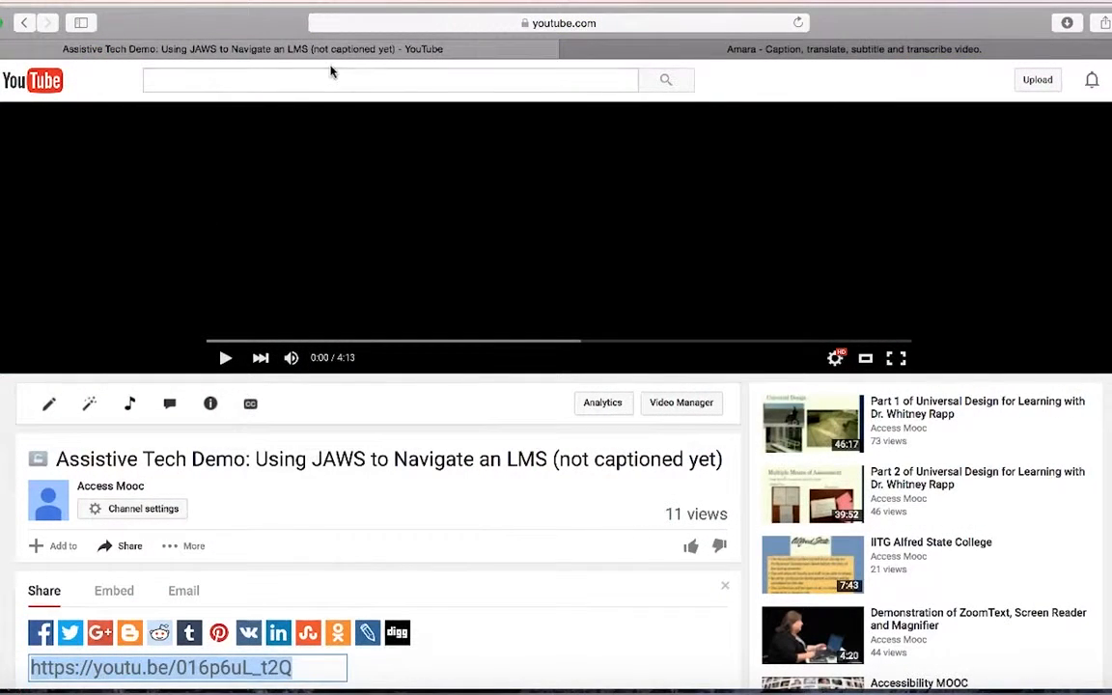
mouse_move(601, 524)
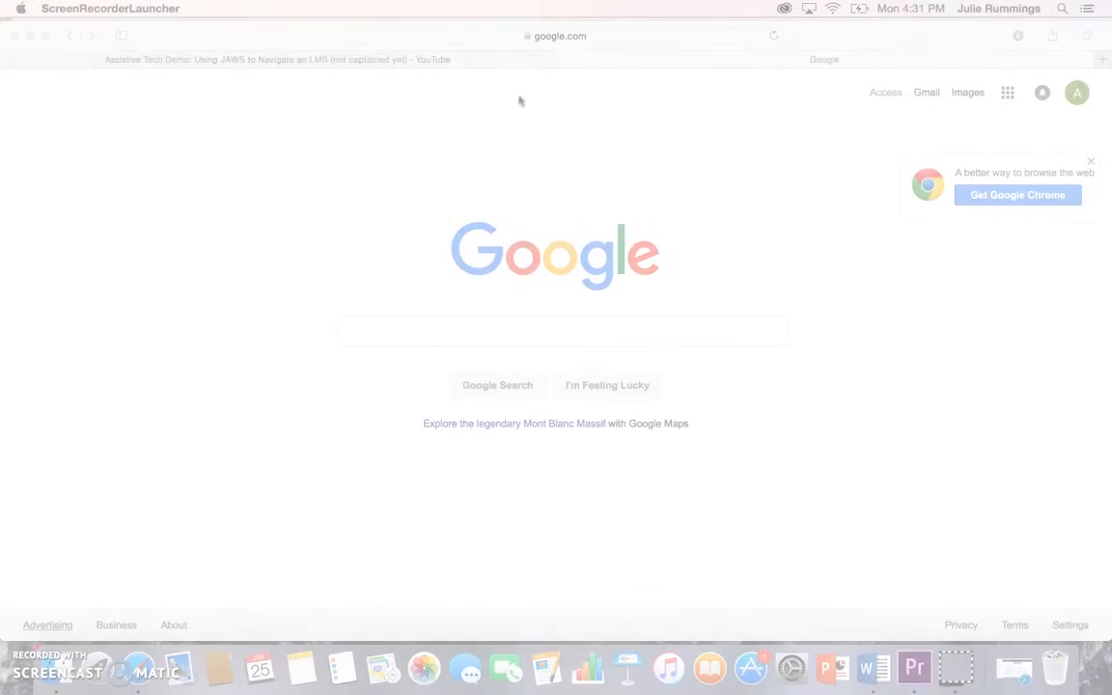
text(amara.org)
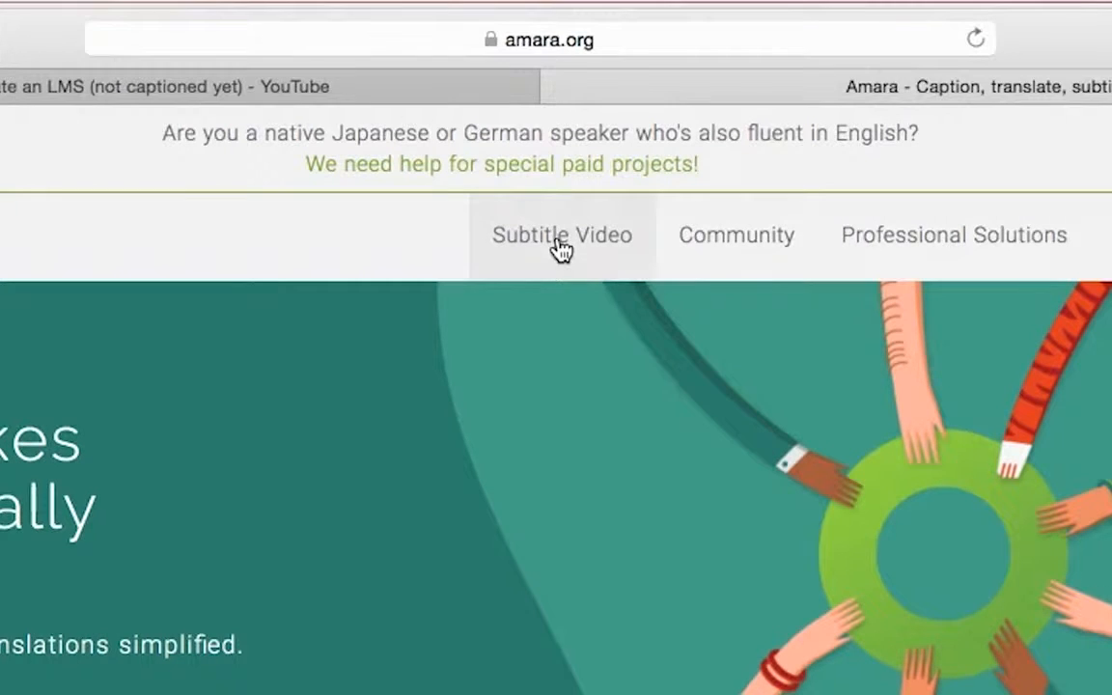
click(562, 234)
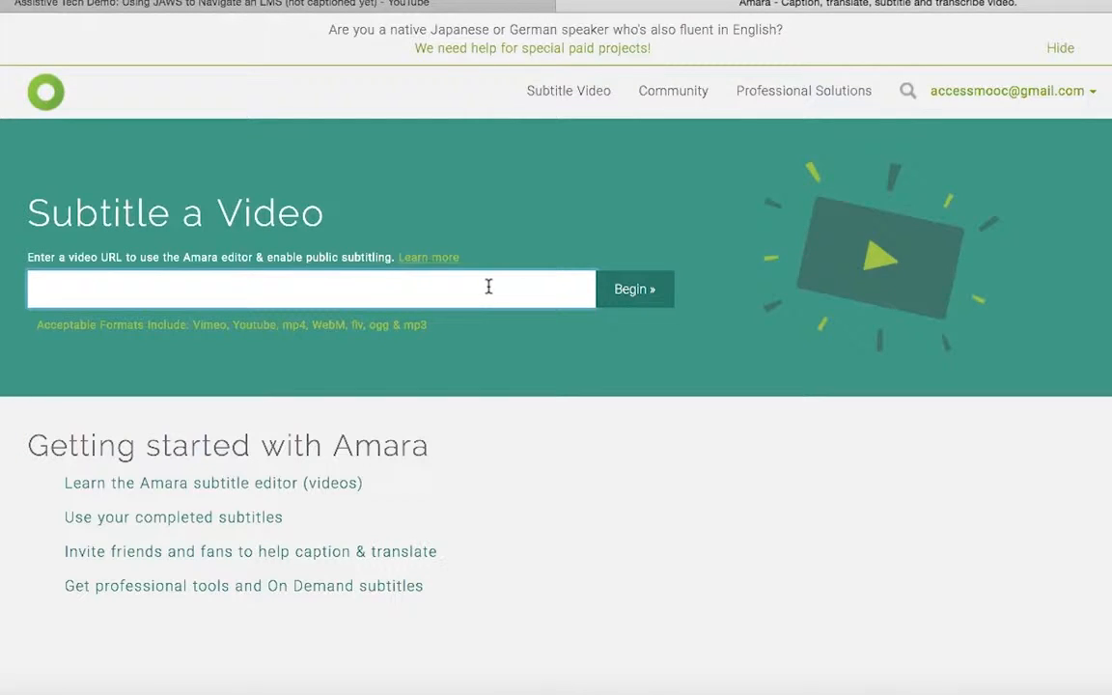
text(https://youtu.be/016p6uL_t2O)
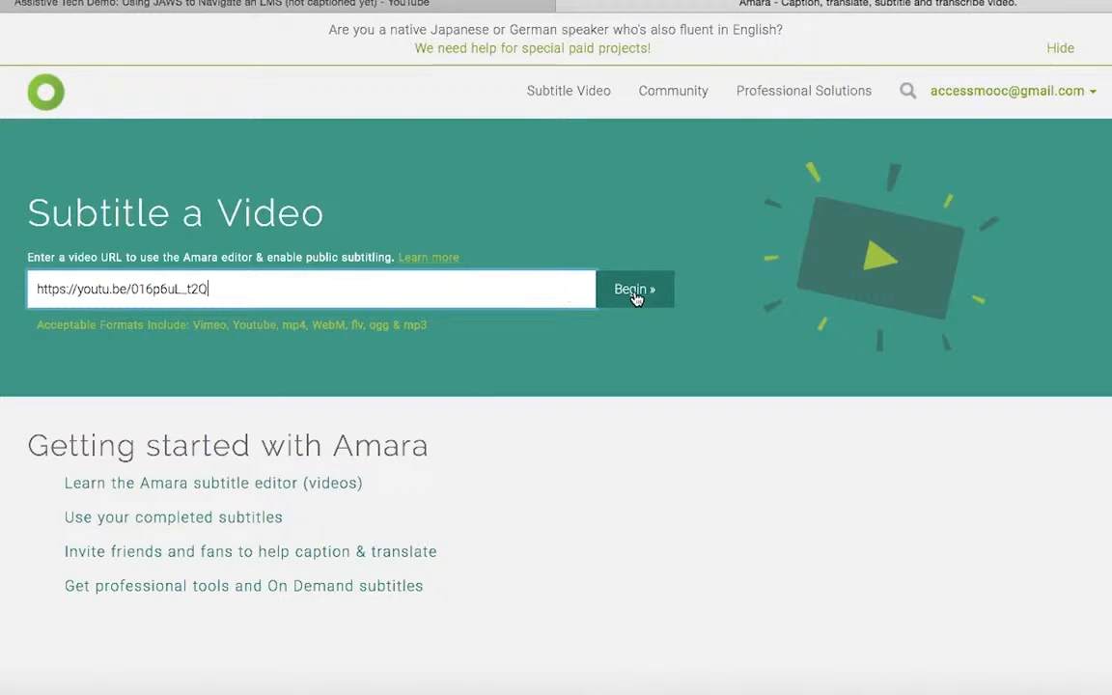
click(634, 290)
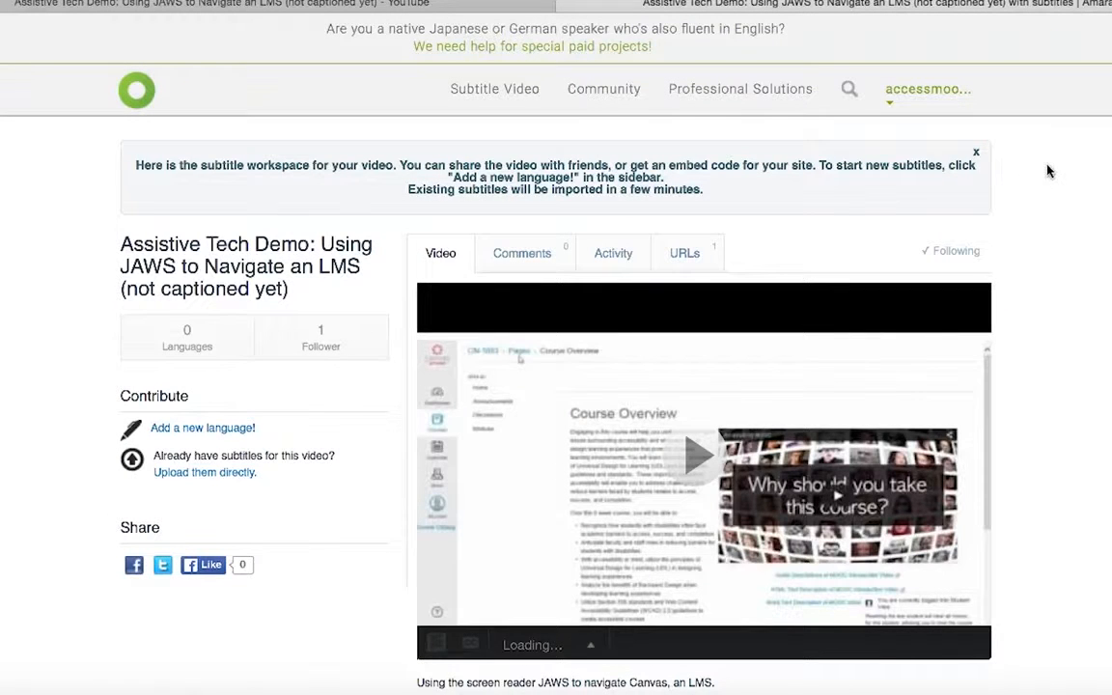
scroll(down, 3)
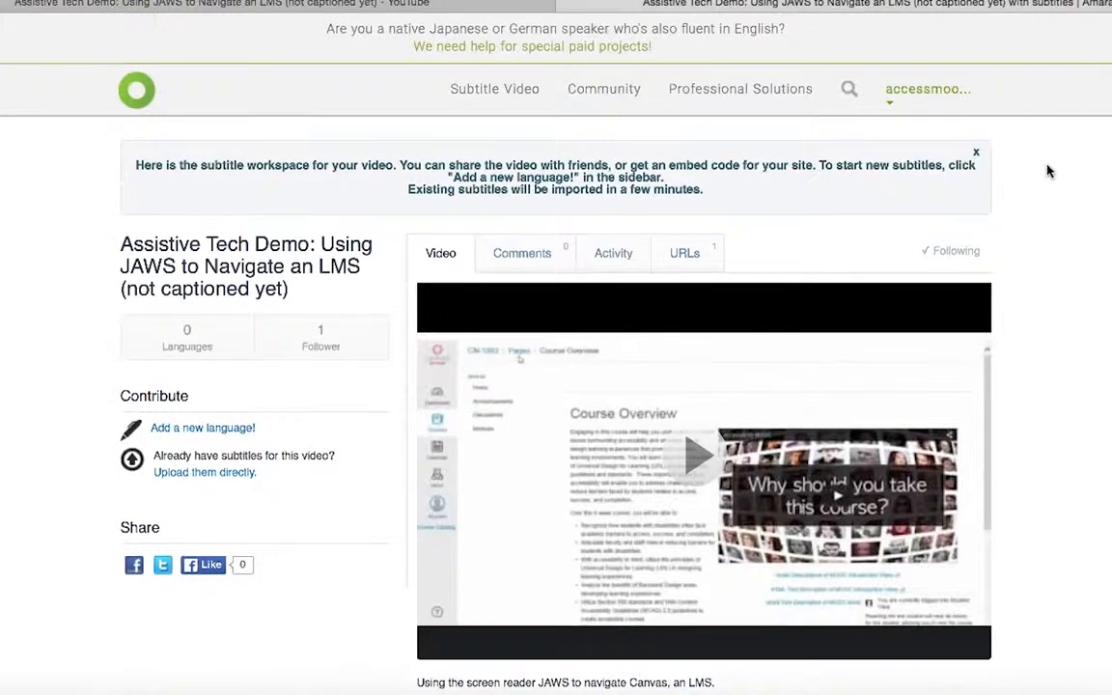
scroll(down, 3)
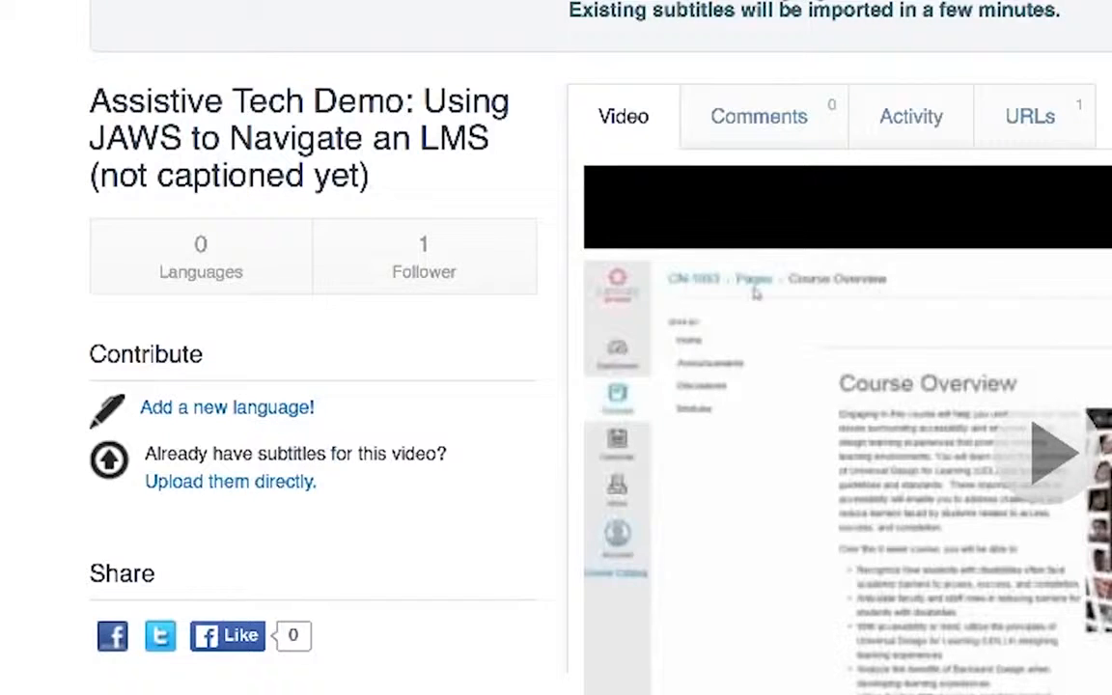
scroll(down, 3)
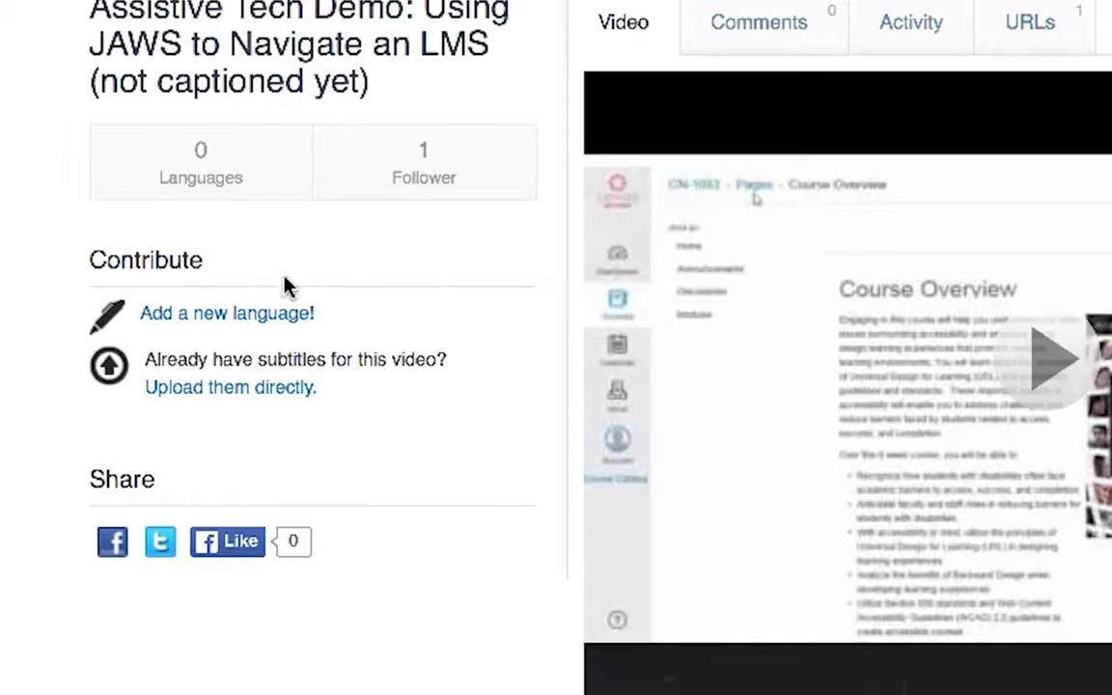
mouse_move(270, 321)
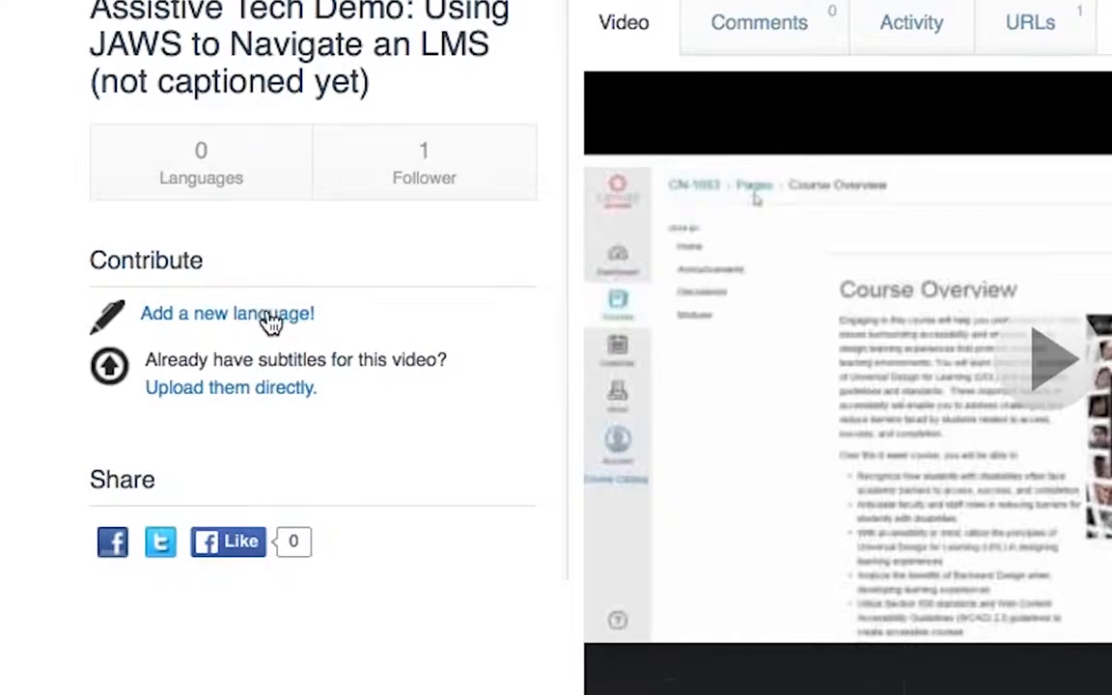
Add a new language with English as both the spoken and subtitle language
click(226, 313)
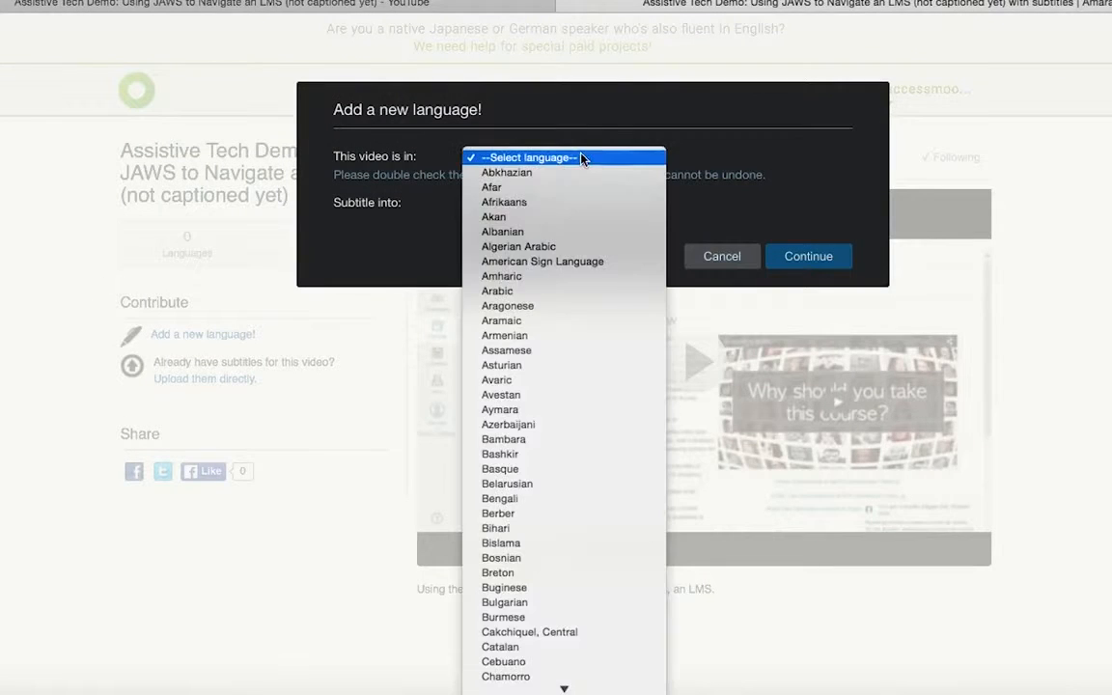
scroll(down, 3)
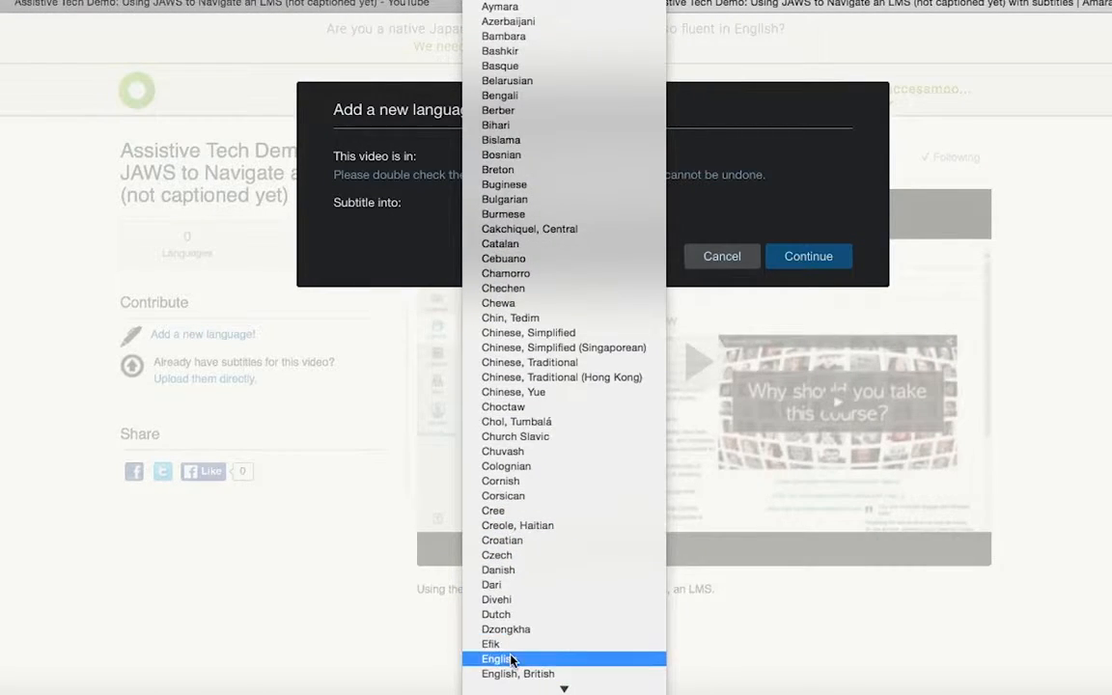
click(495, 659)
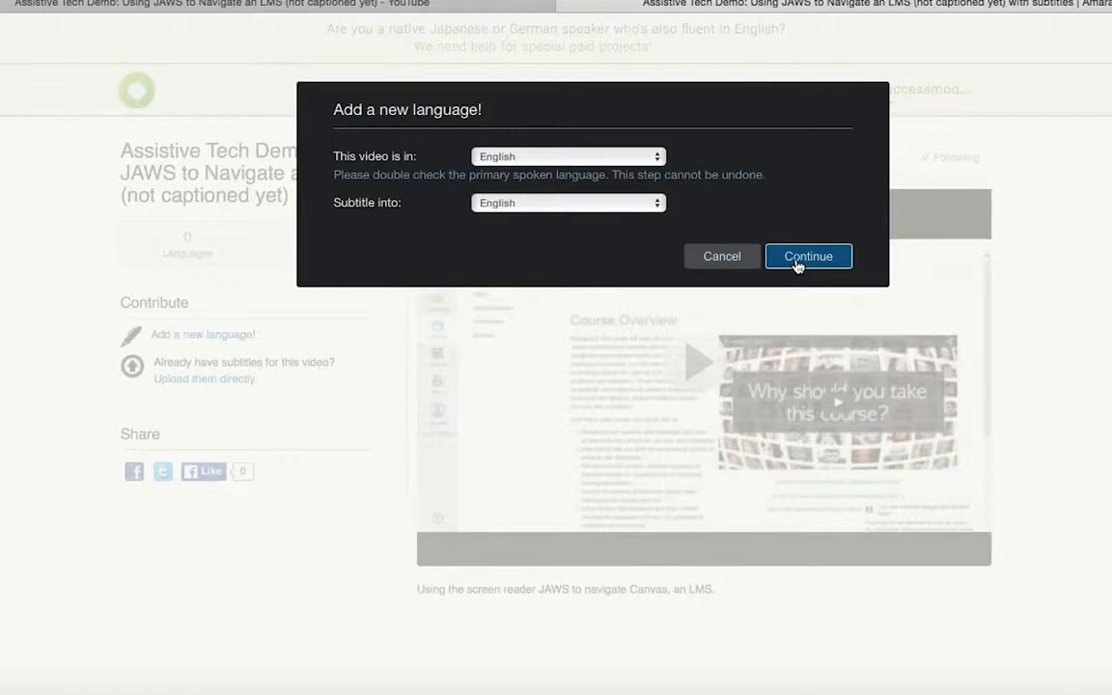
click(807, 256)
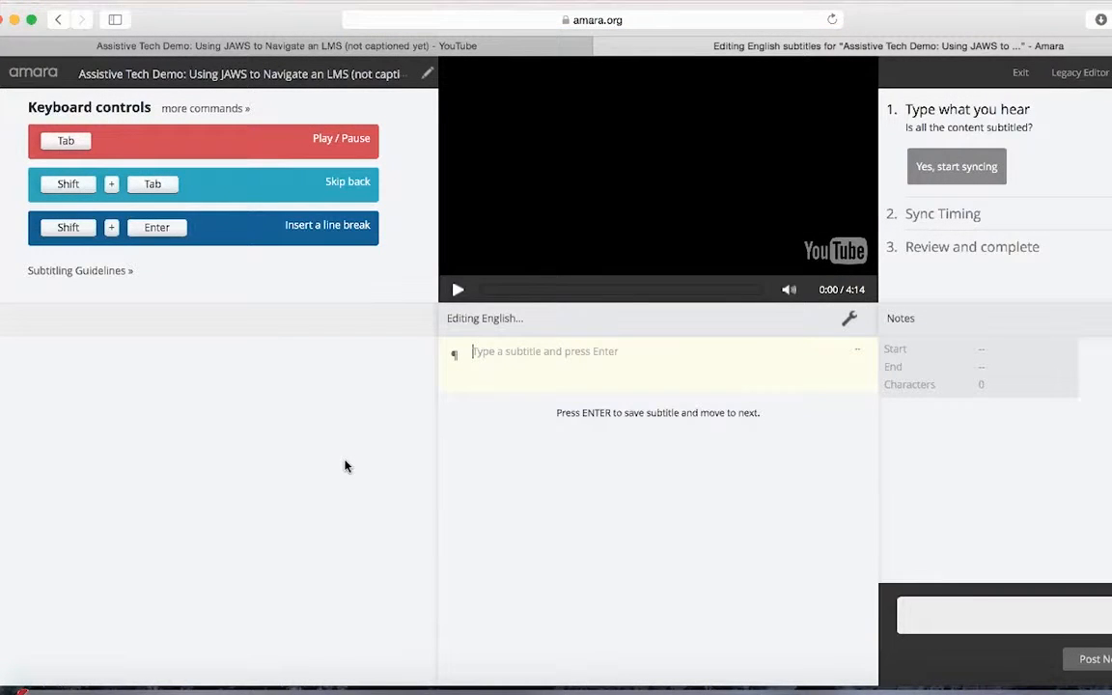
mouse_move(363, 460)
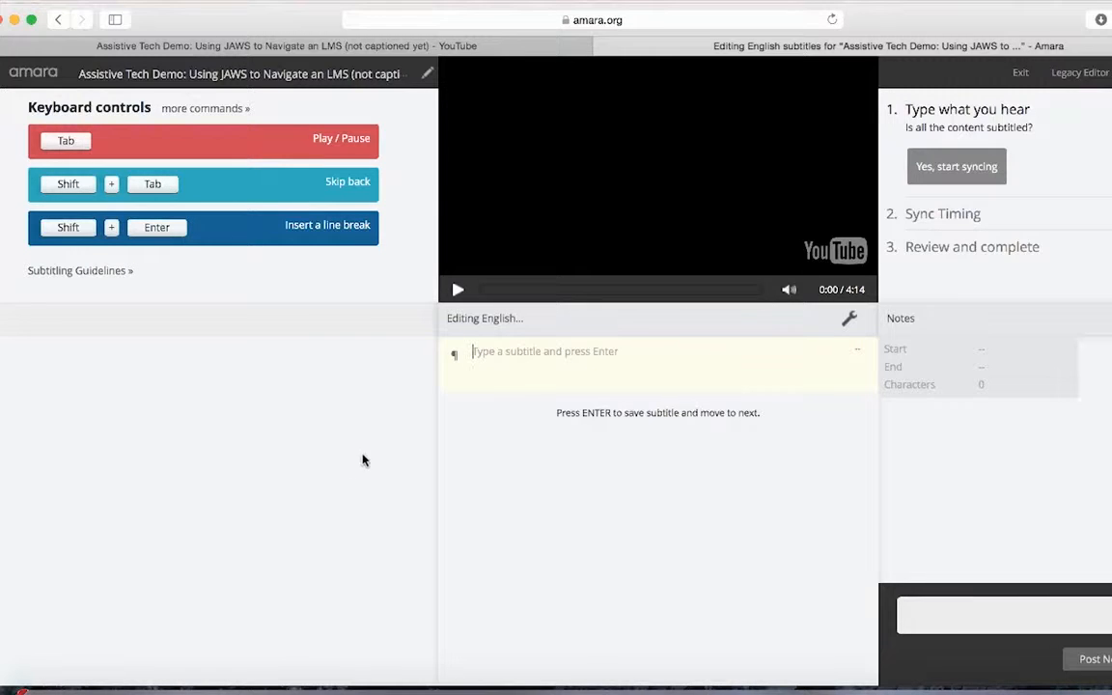
mouse_move(116, 142)
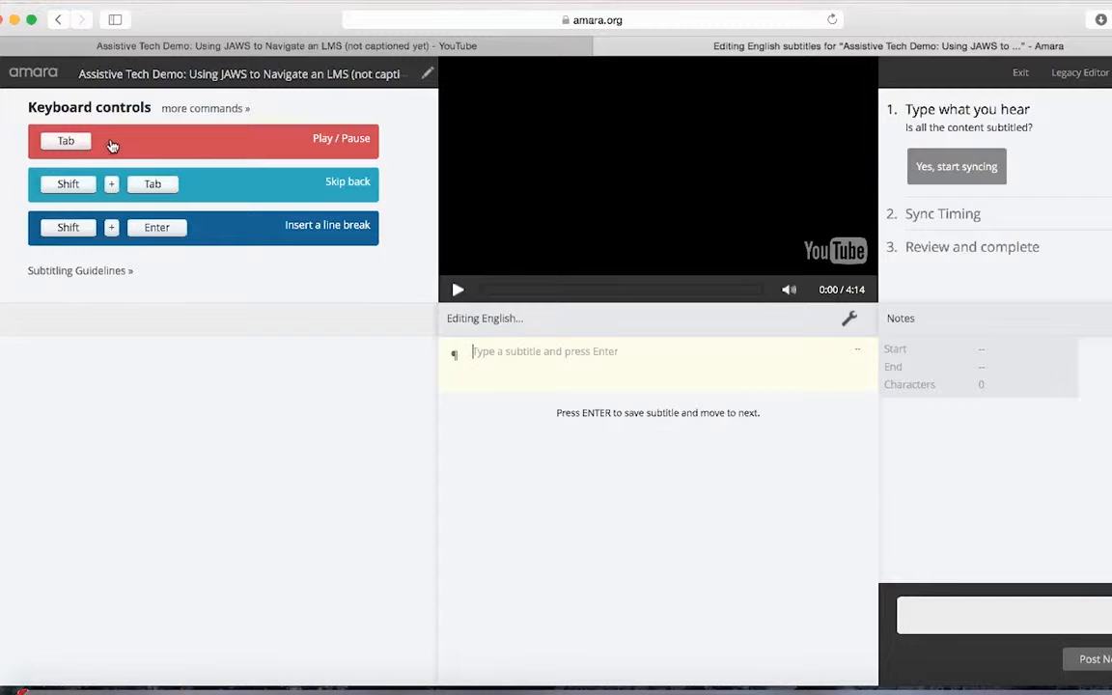
Play and pause the video, then display the full Keyboard Shortcuts list
click(458, 290)
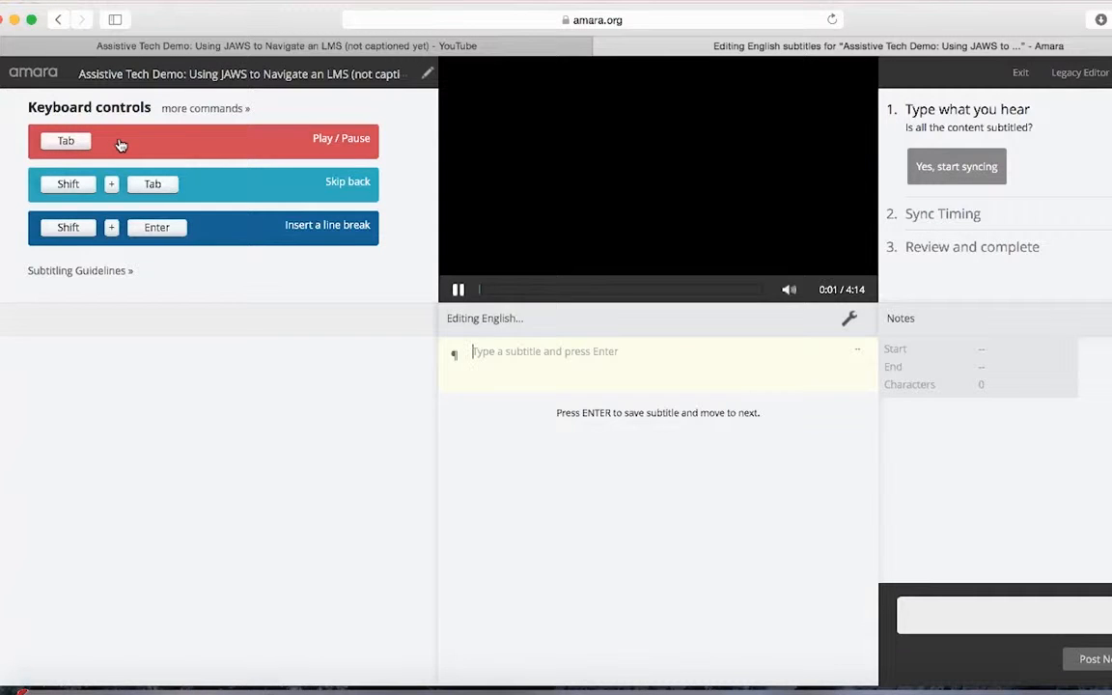
click(458, 290)
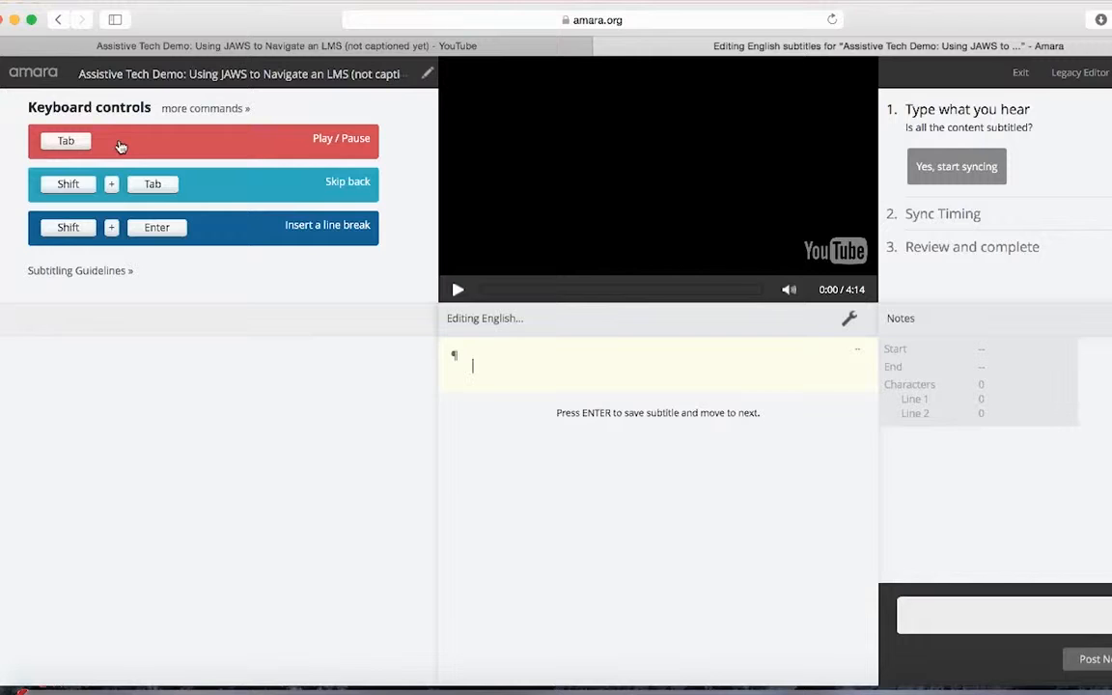
click(204, 108)
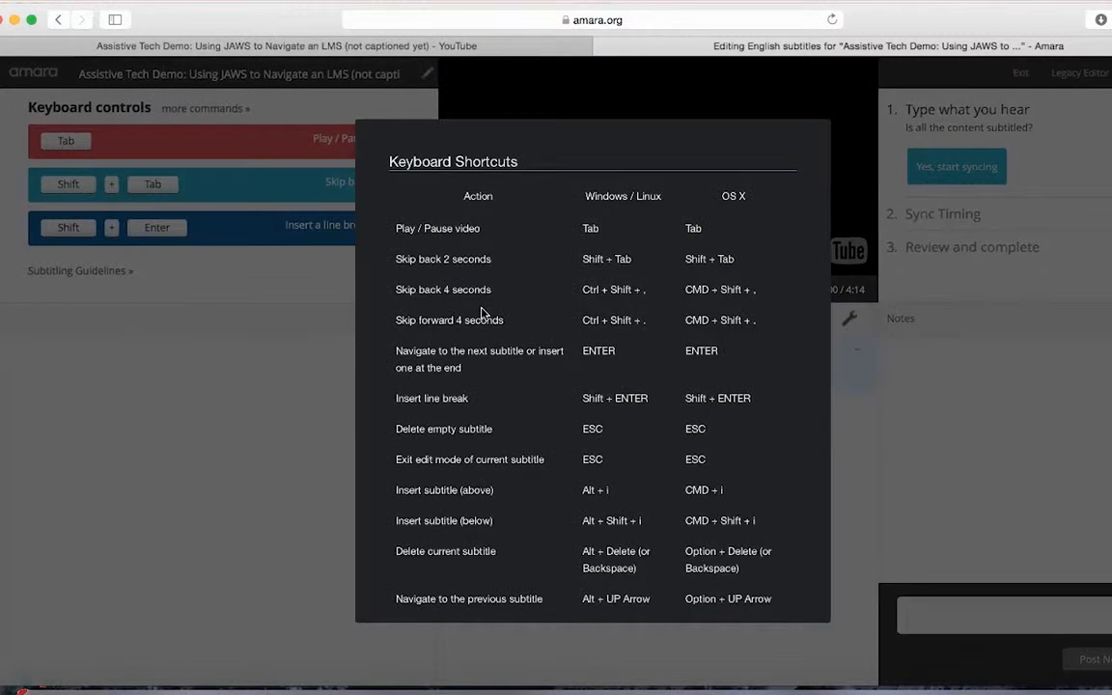
Open the Subtitling Guidelines, expand Advanced Guidelines, and scroll through them
scroll(down, 3)
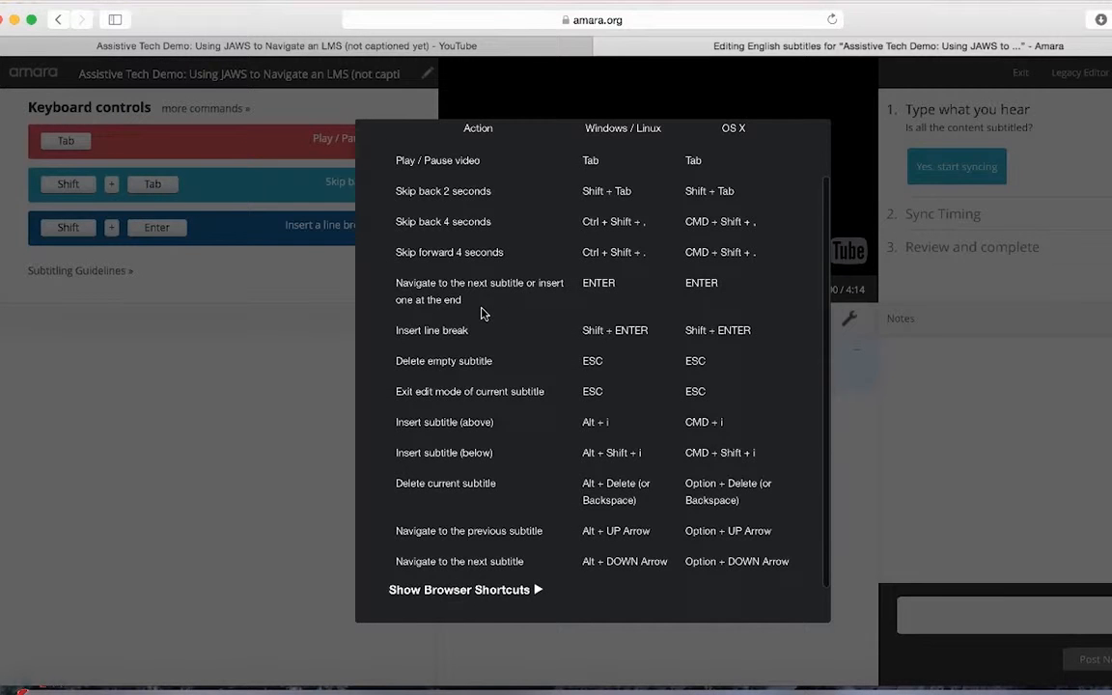
click(80, 270)
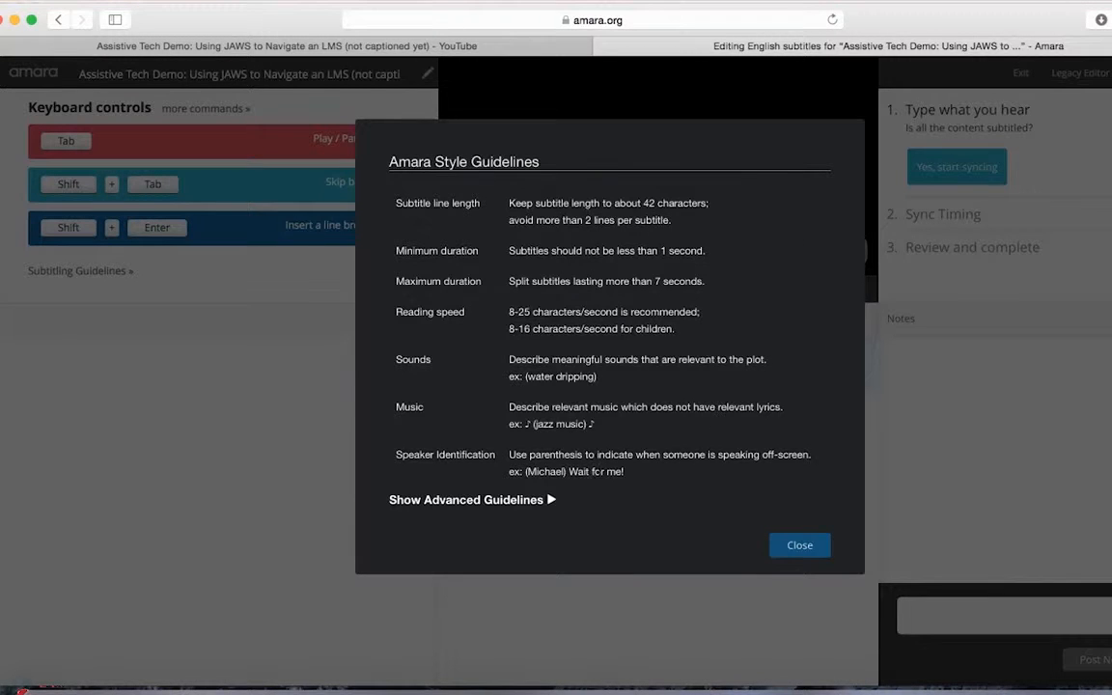
click(466, 499)
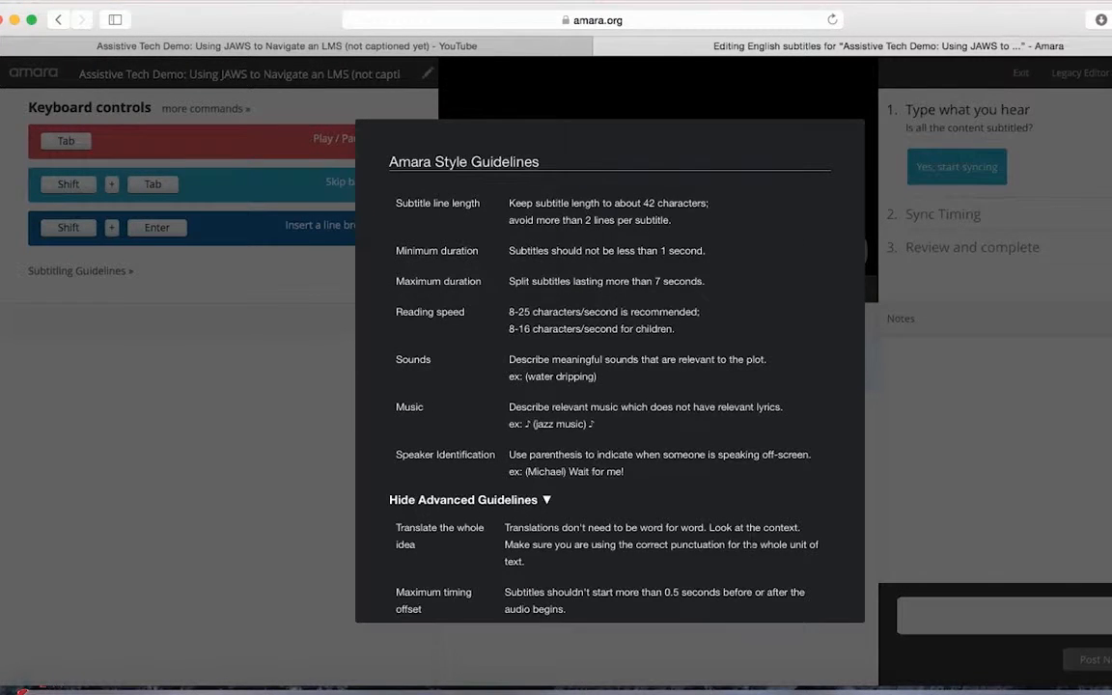
scroll(down, 3)
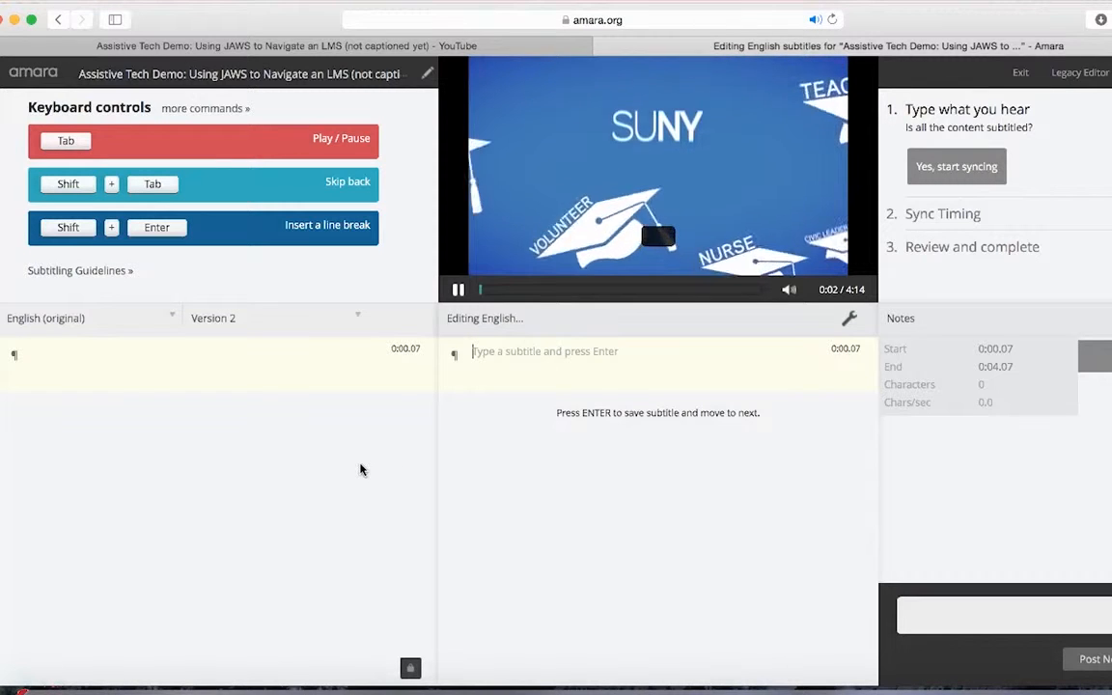
Type subtitles '[music]', 'Suma', 'a demonstration…' through 'JAWS as the assistive' while the video plays
text([music])
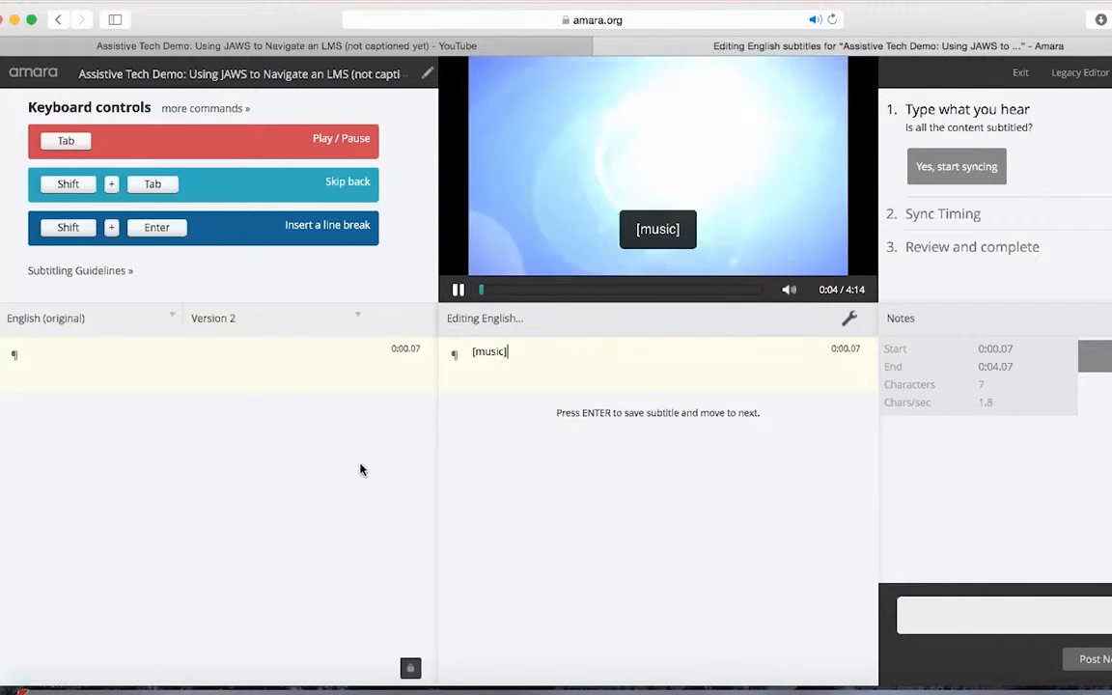
text(Sumana: this is)
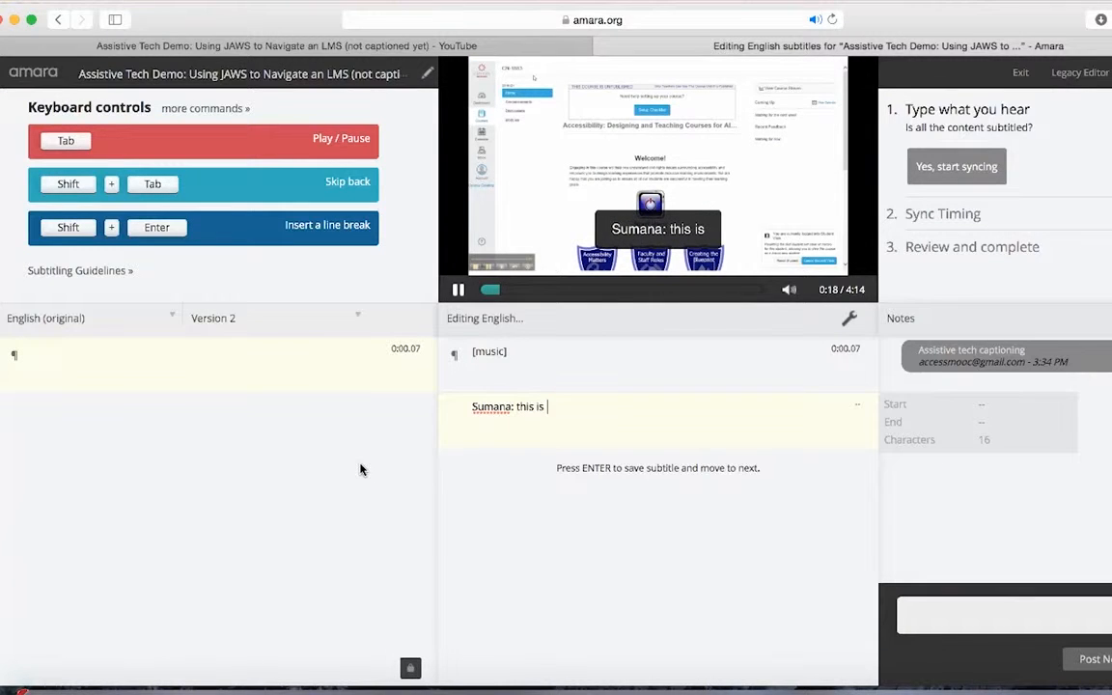
text(a demonstration of how a screen reader is used to navigate a)
text(management system and JAWS)
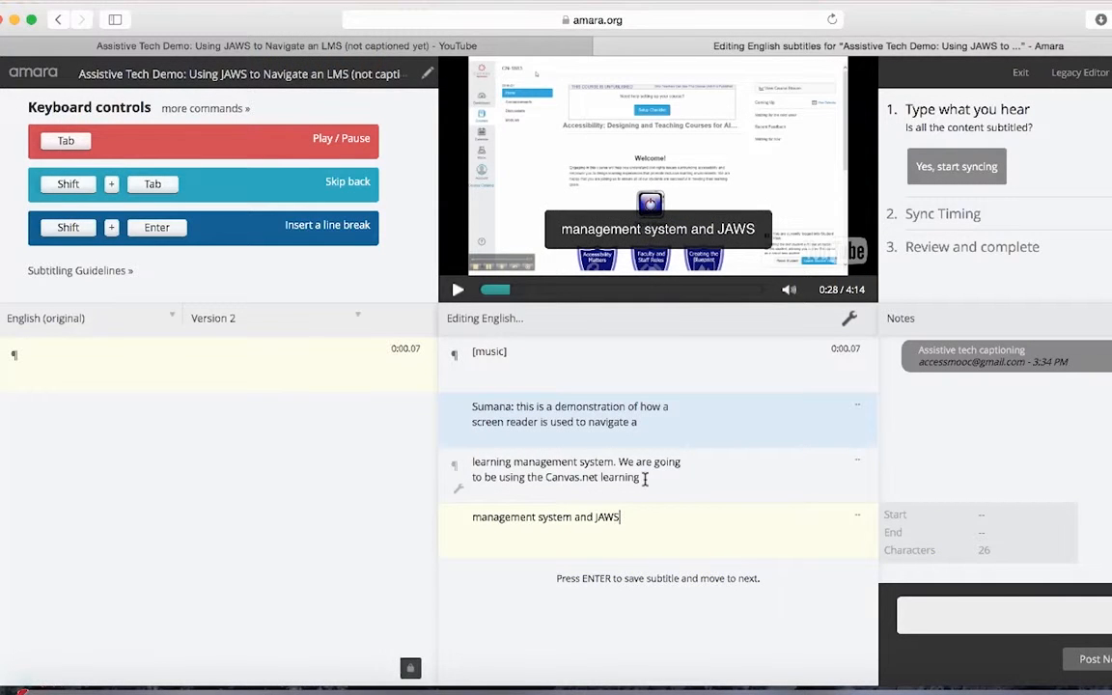
click(458, 288)
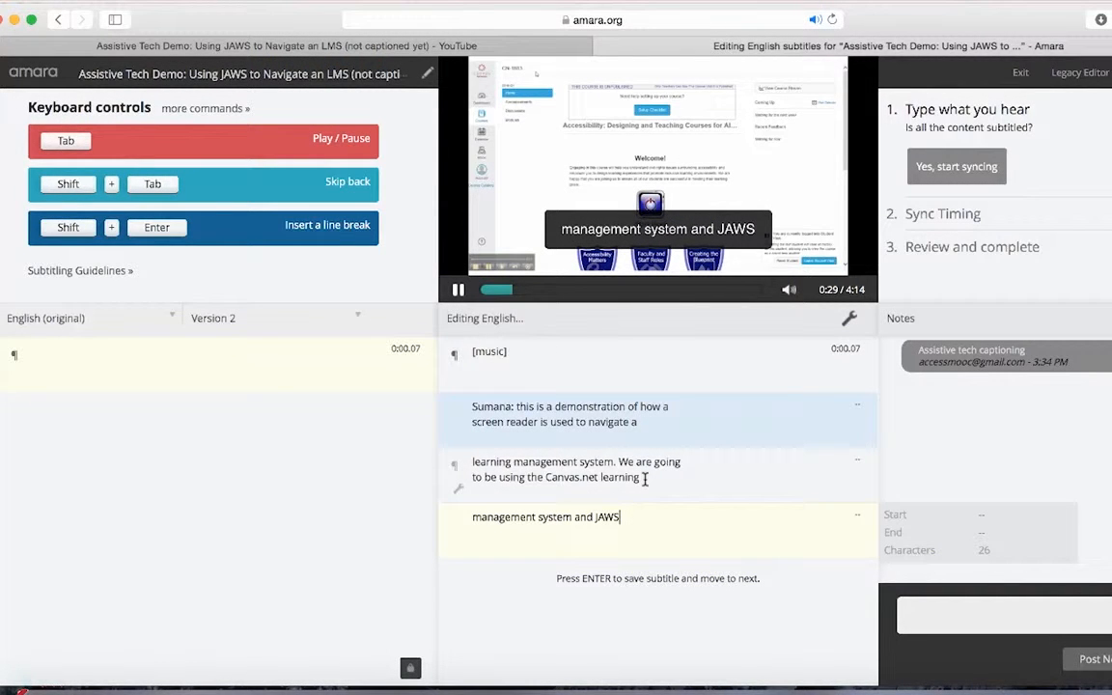
text(as the)
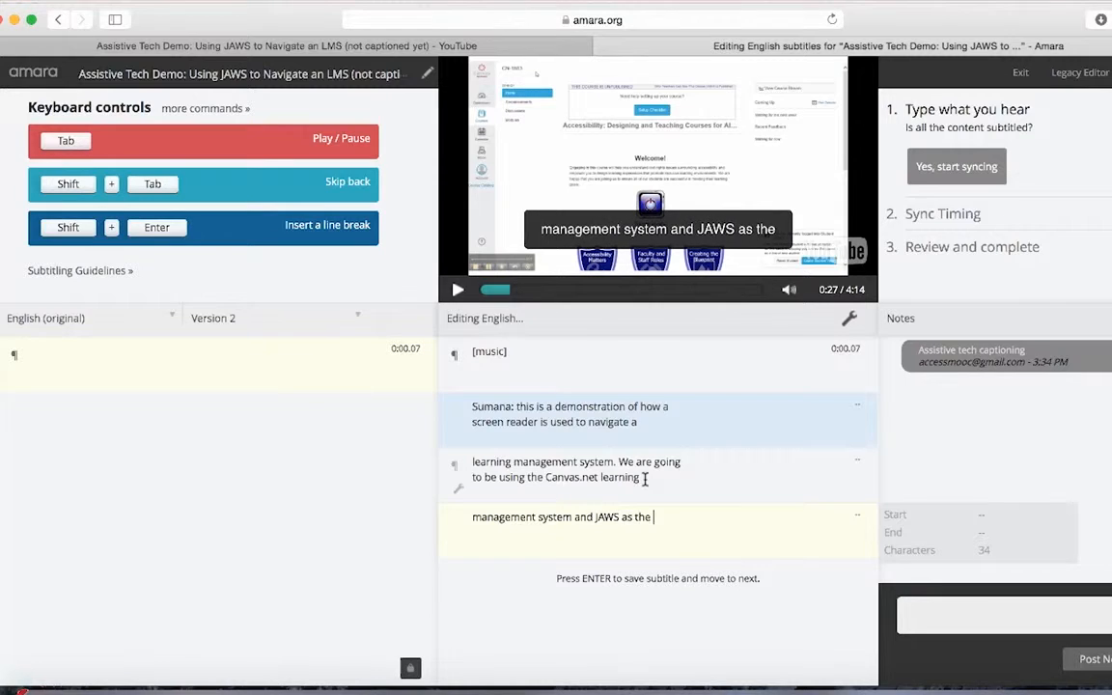
text(assistive)
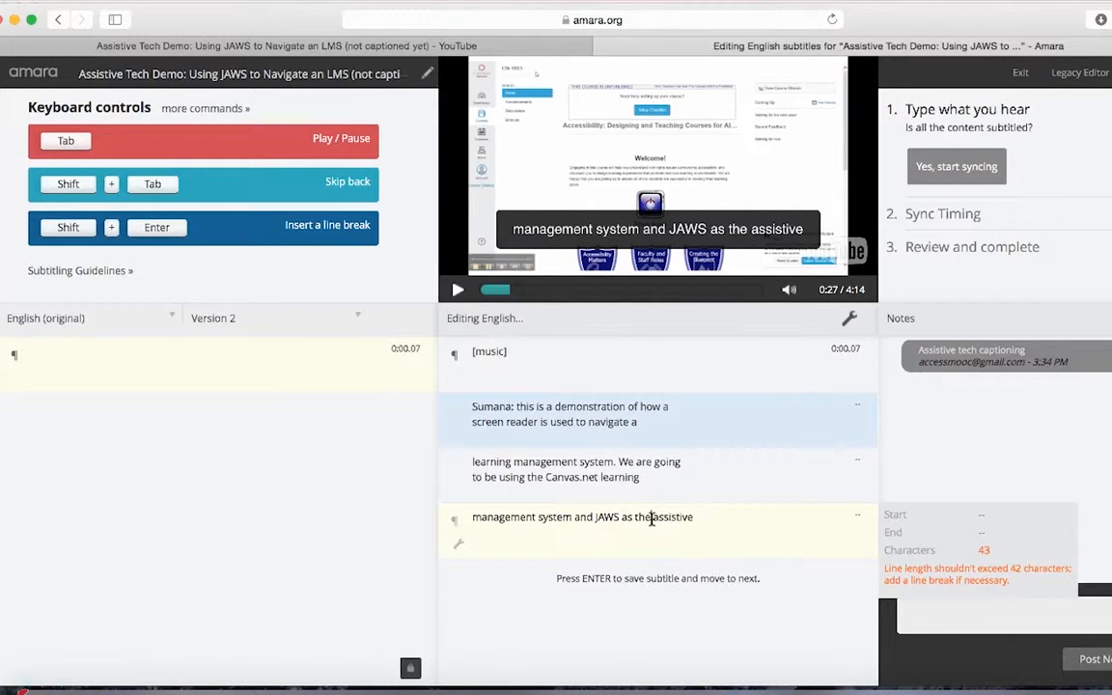
text(l)
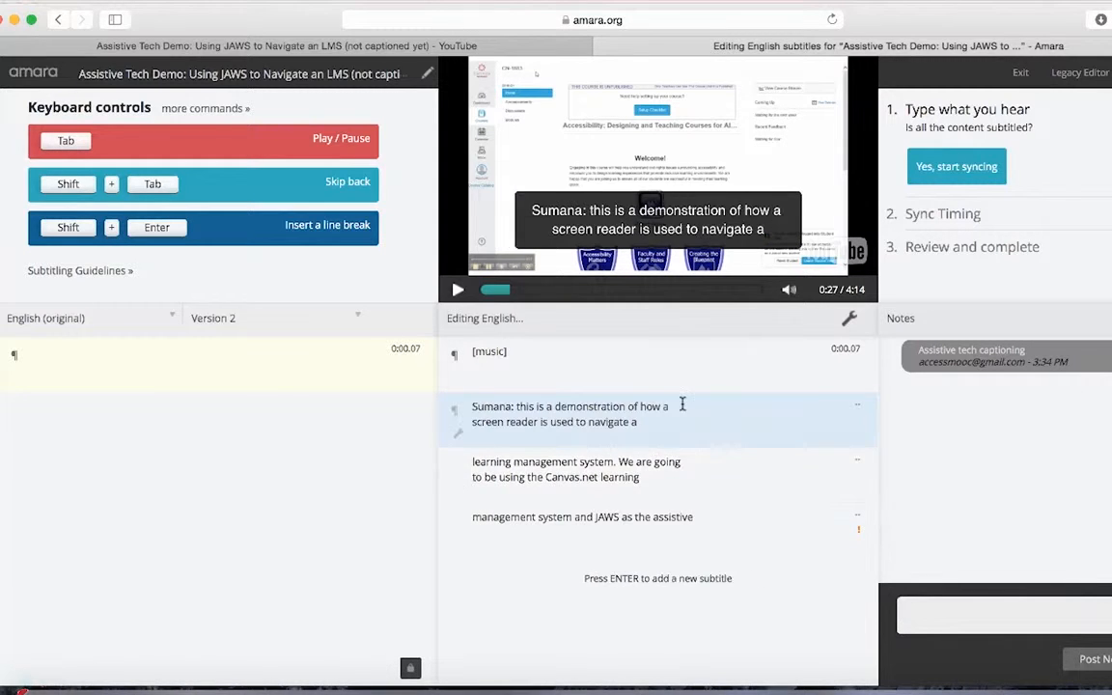
click(956, 166)
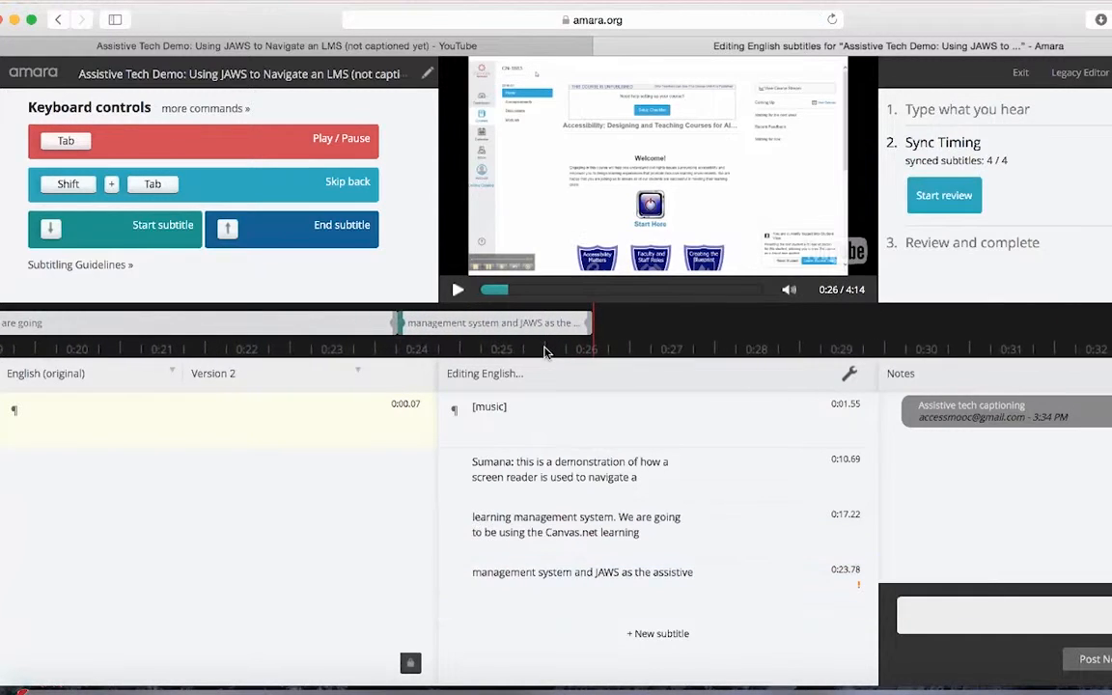
mouse_move(661, 325)
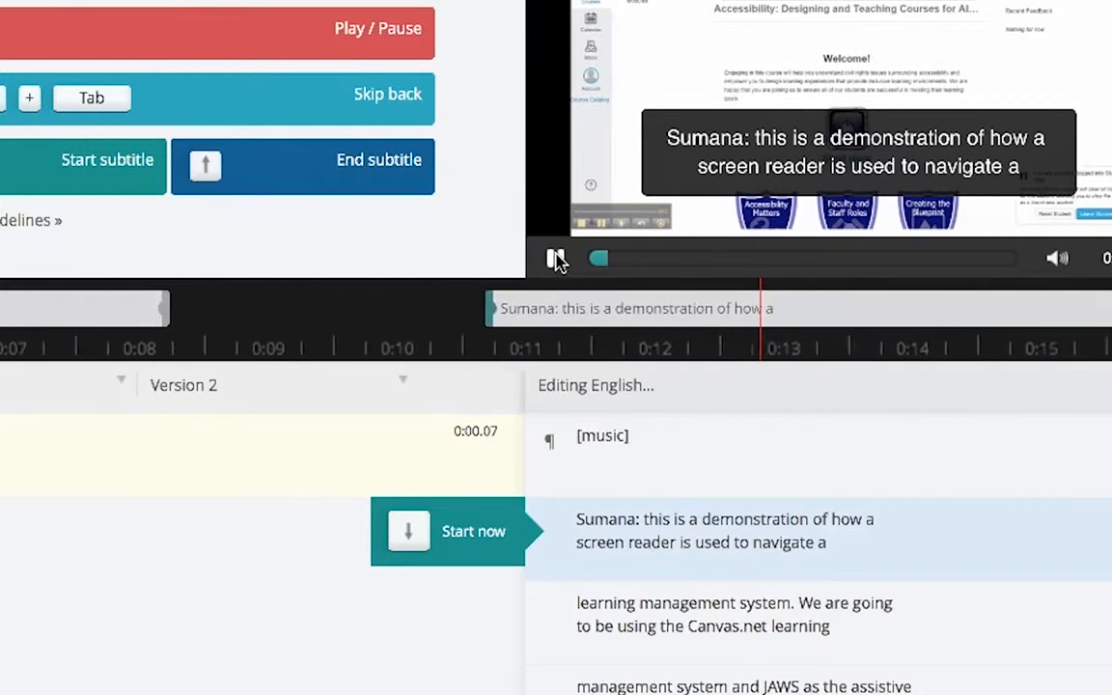
Pause and replay to check the retimed second subtitle, then publish the English subtitles
click(555, 258)
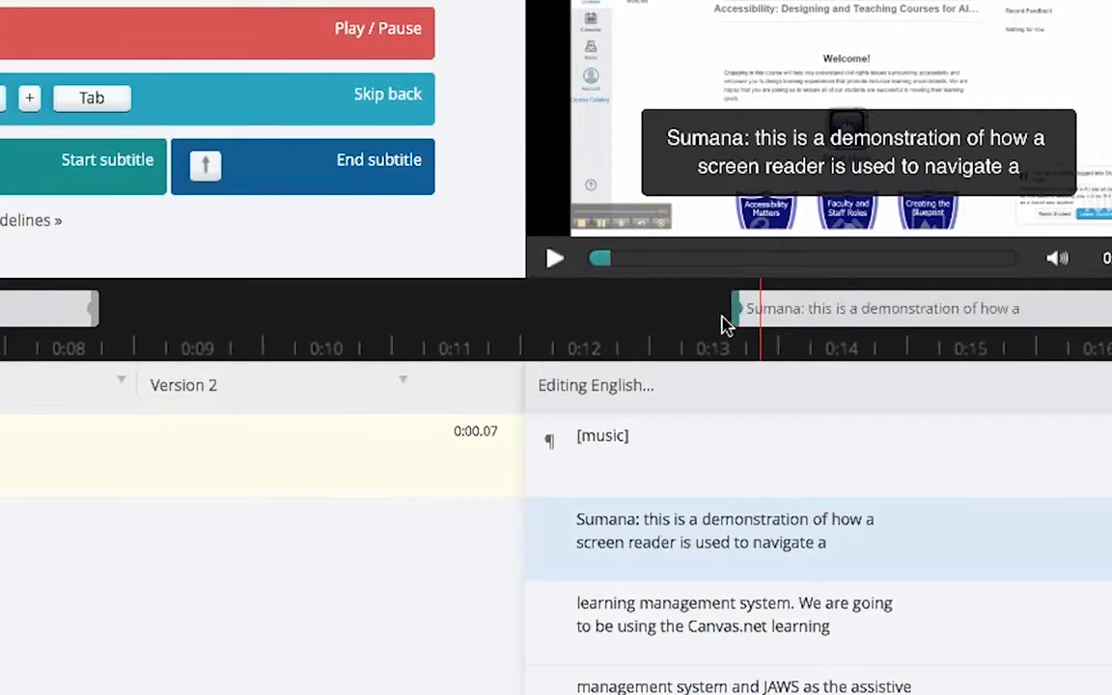
click(555, 258)
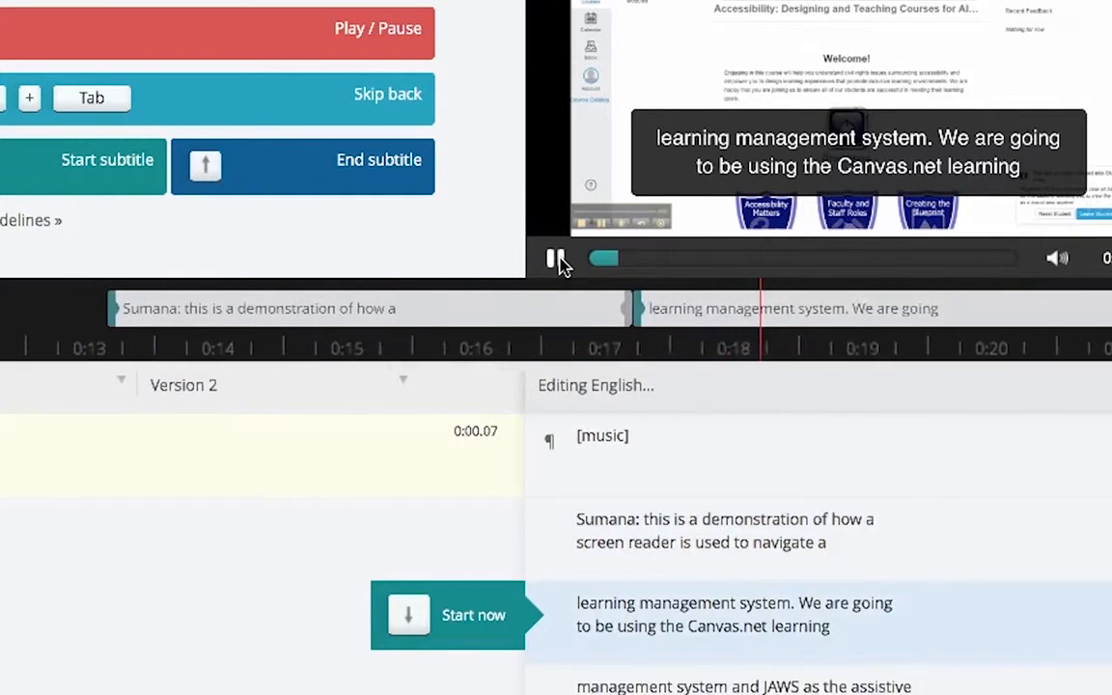
click(555, 258)
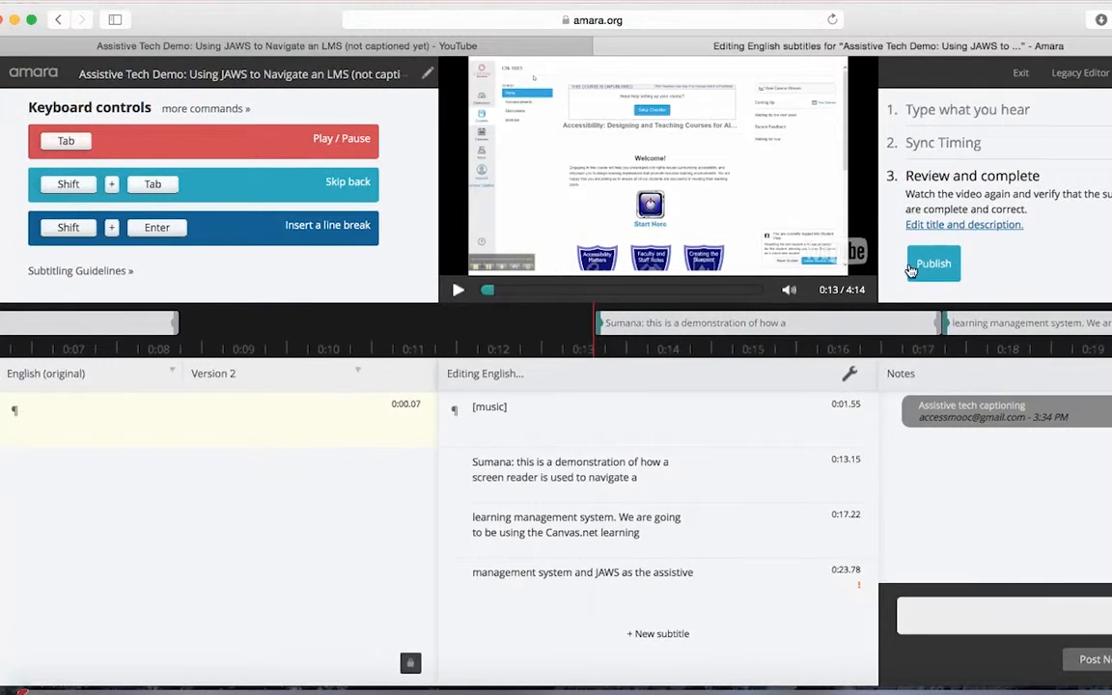
click(933, 263)
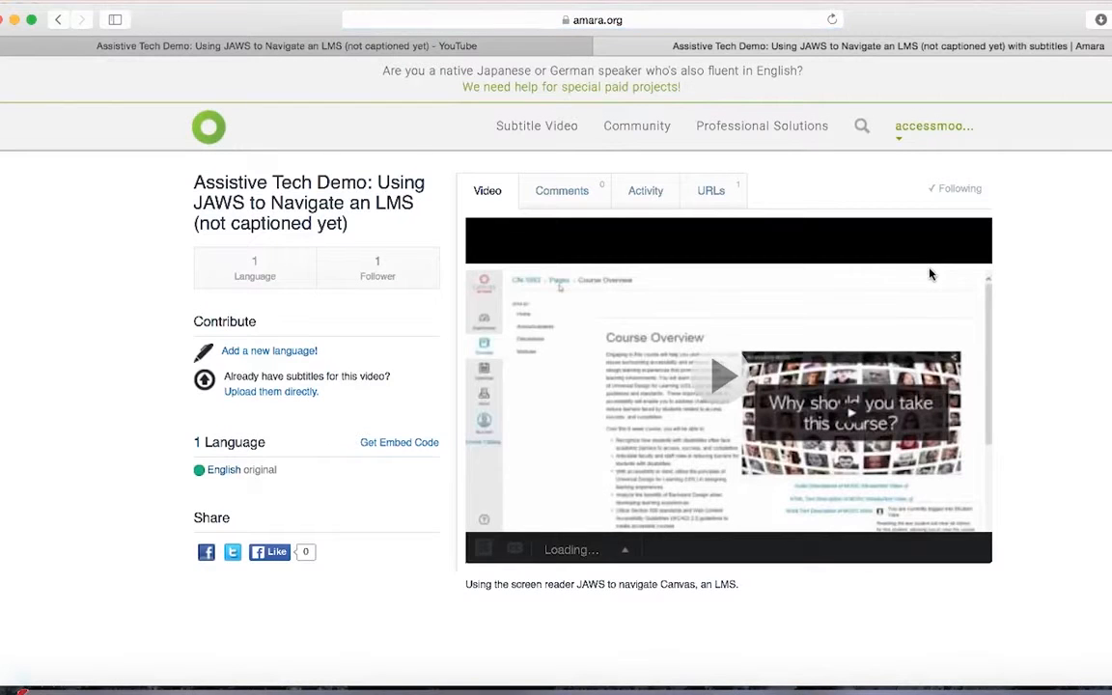
Play the video, open its transcript, search 'JAWS', and jump to a transcript phrase
click(724, 376)
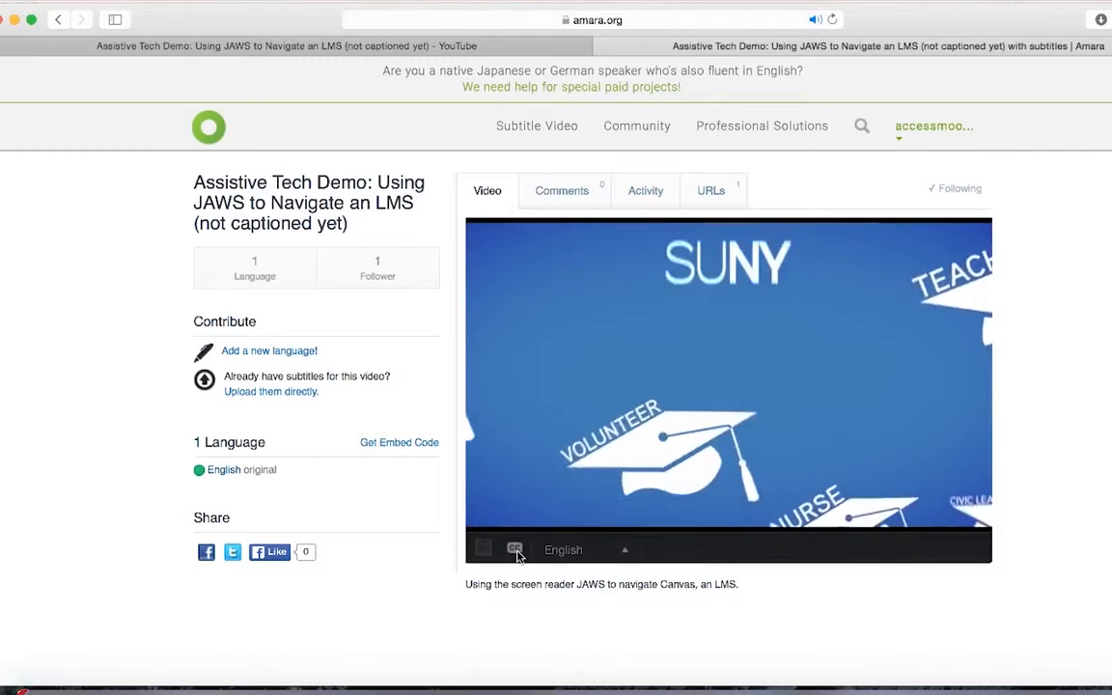
click(482, 549)
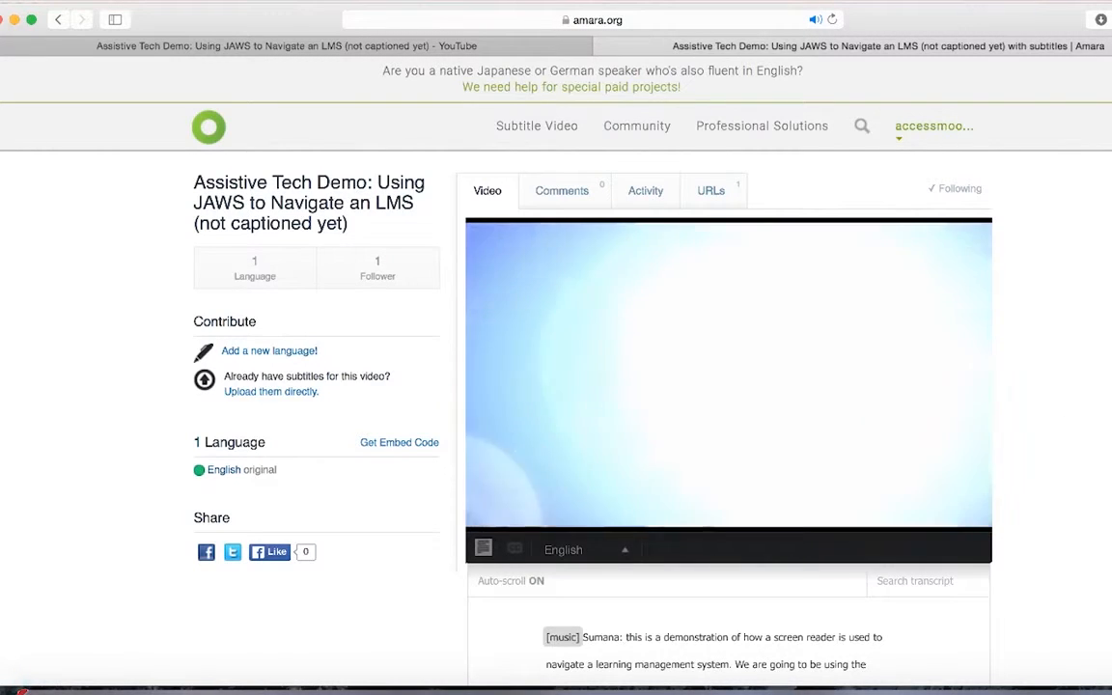
scroll(down, 3)
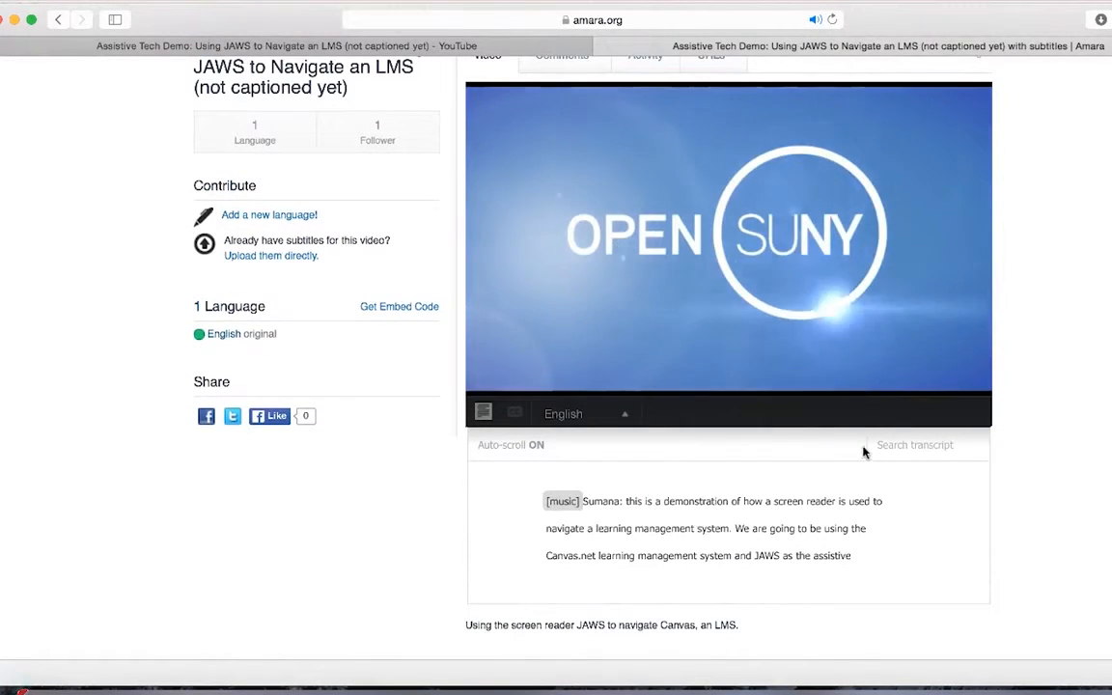
text(JAWS)
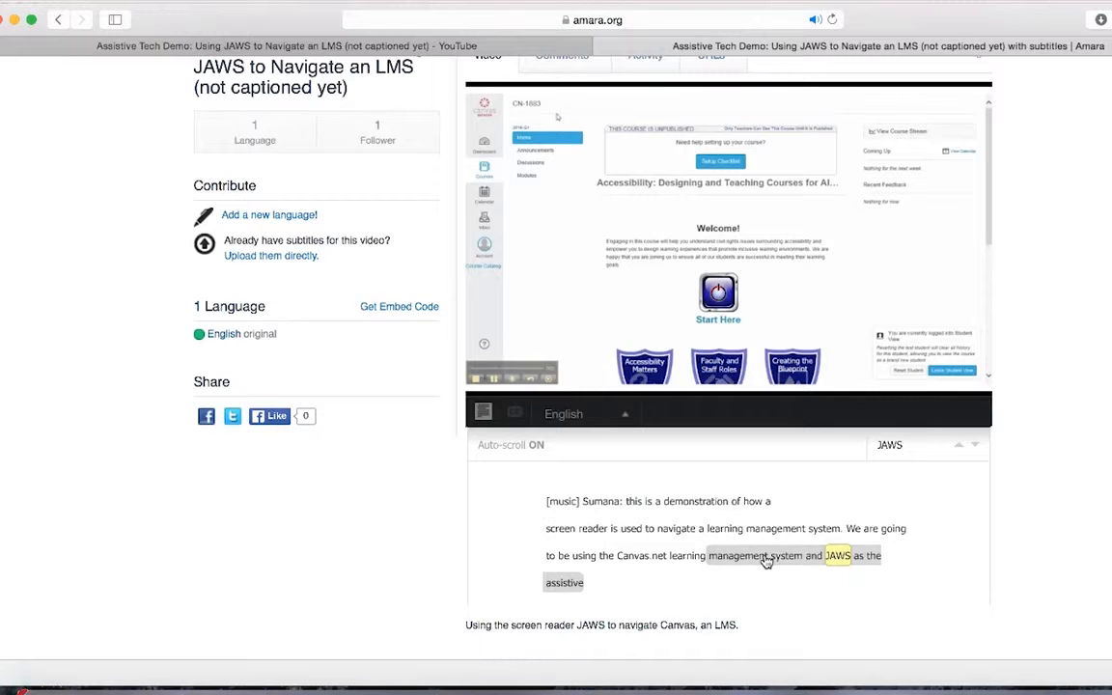
click(718, 294)
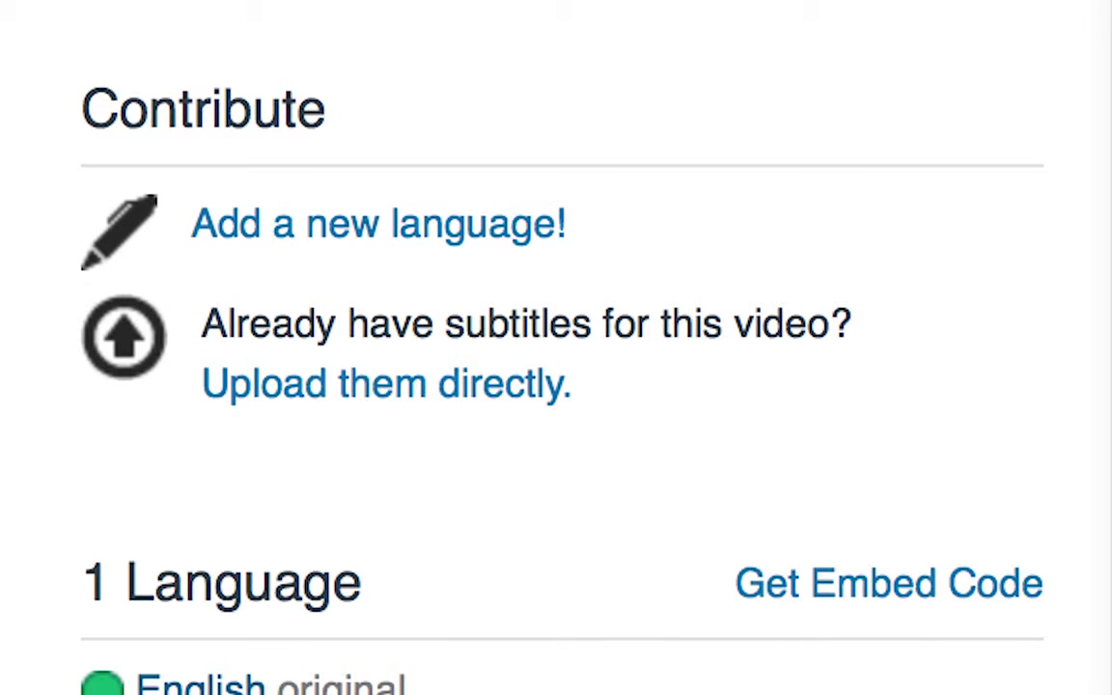
View and close the video's embed code, then select the page URL in the address bar
click(886, 583)
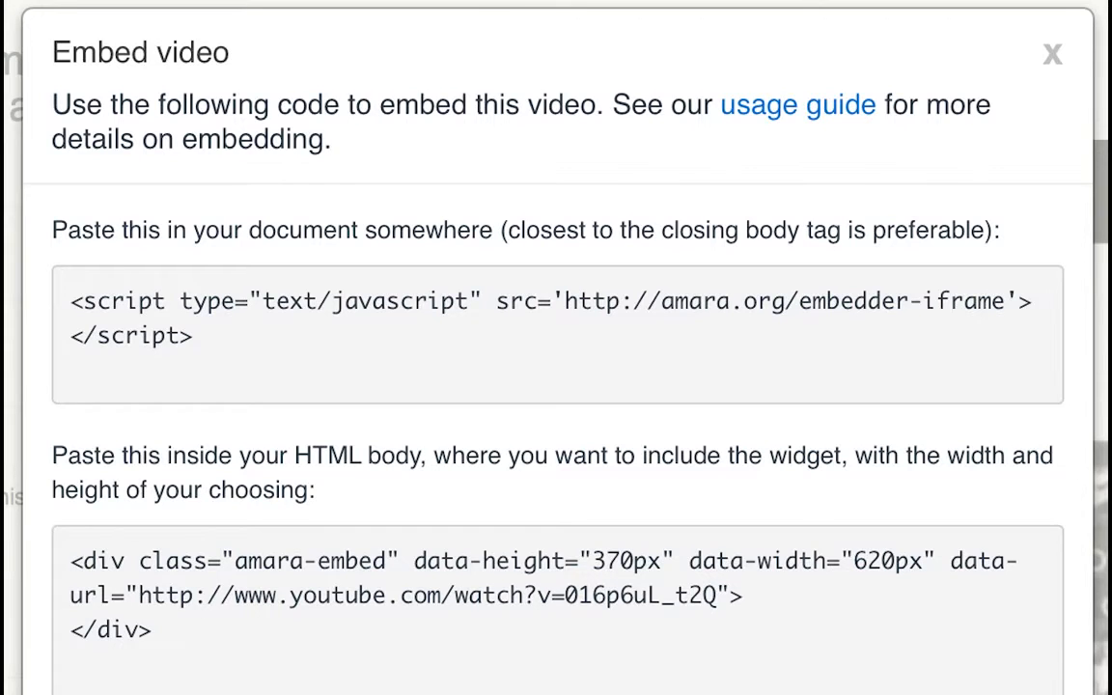
click(1052, 53)
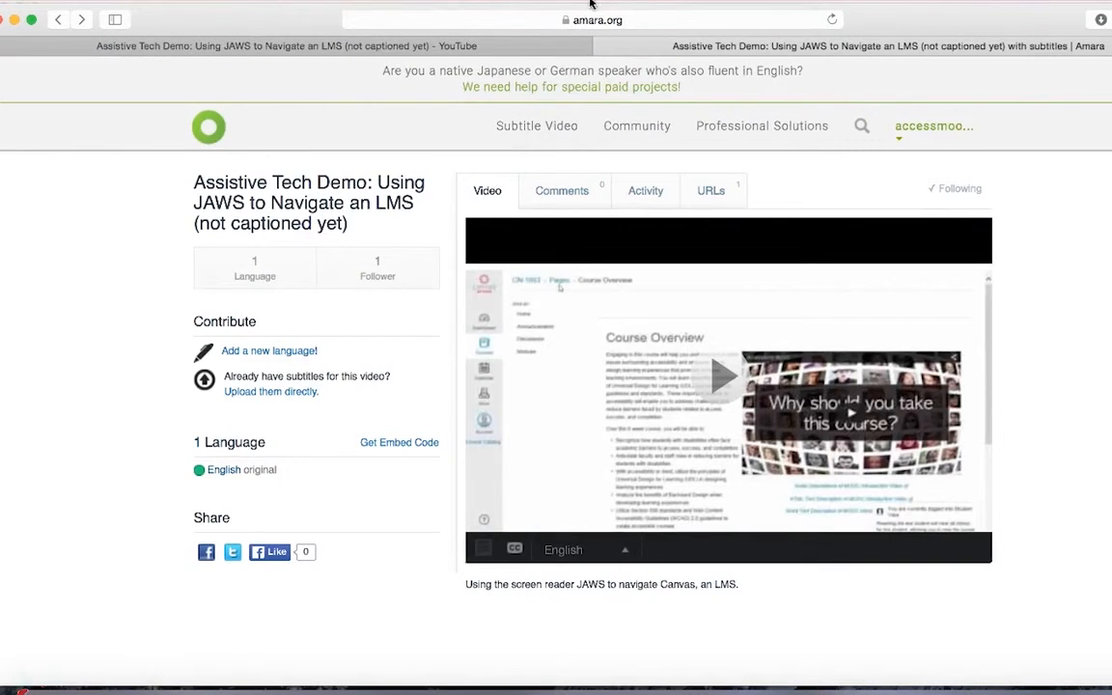
click(597, 19)
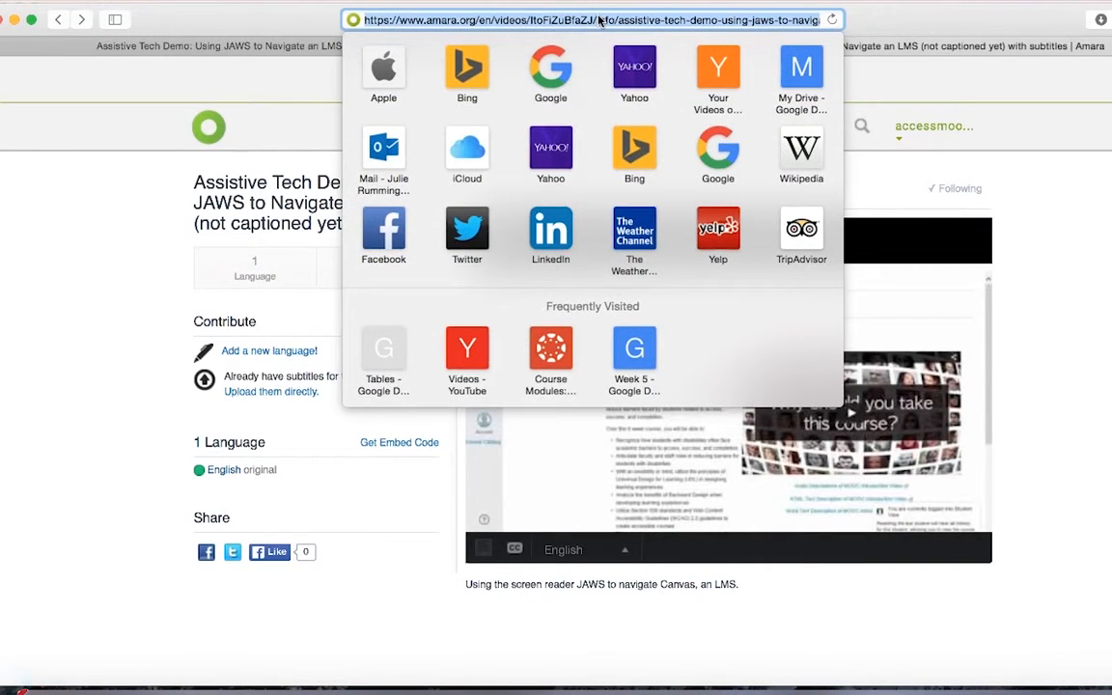